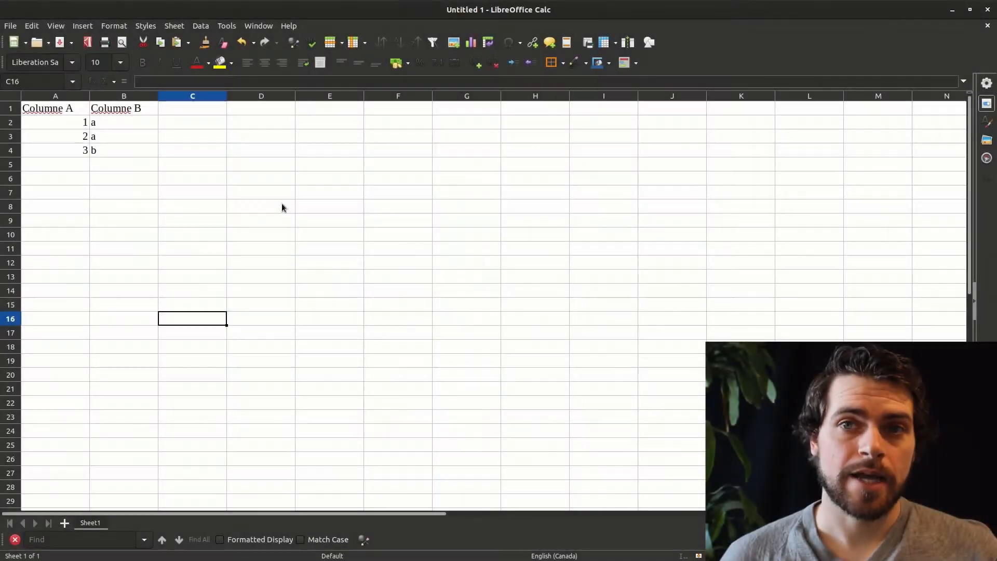
pyautogui.moveTo(224, 217)
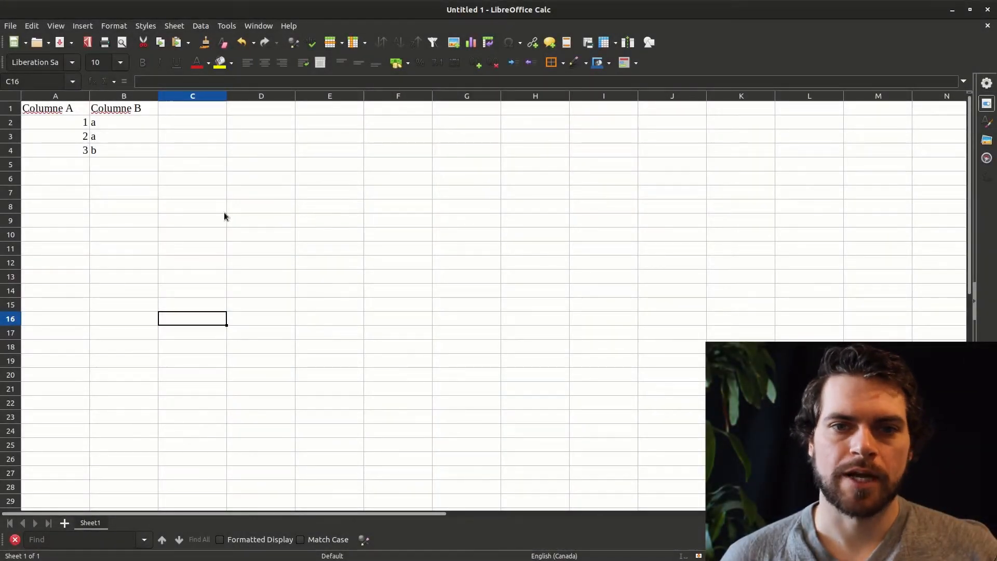
pyautogui.moveTo(573, 35)
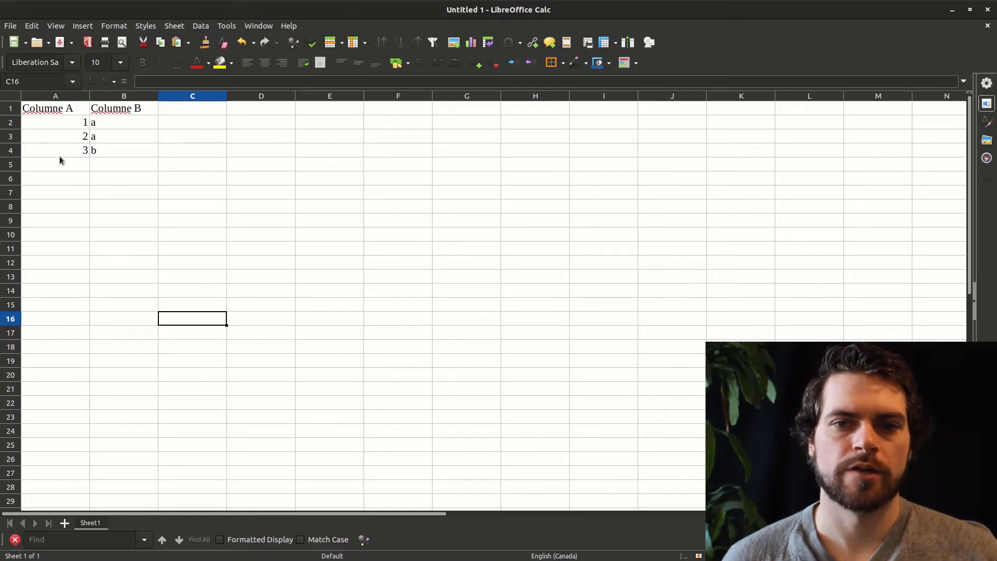
pyautogui.moveTo(124, 219)
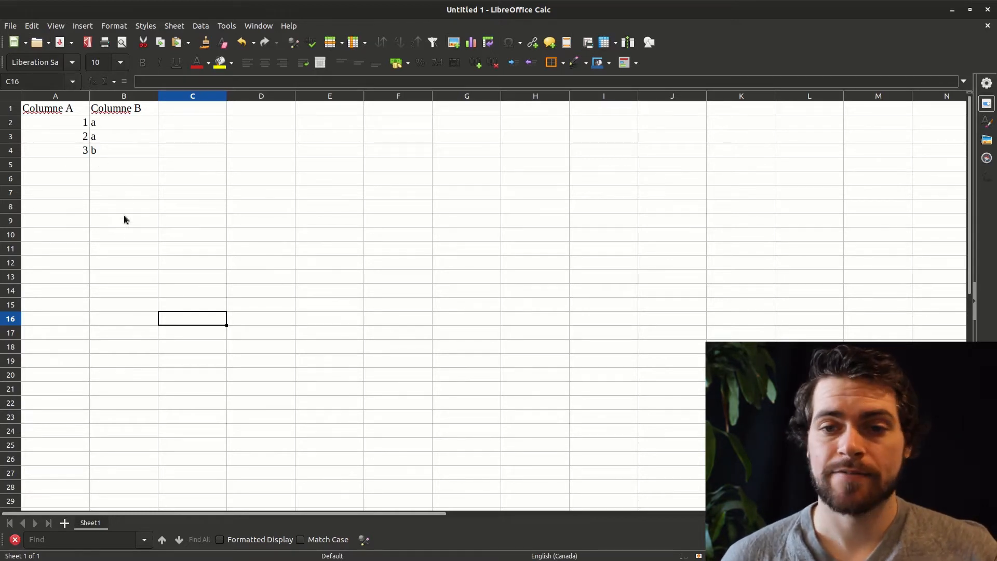
# Insert an empty row above the headers and an empty column before column A.
pyautogui.click(48, 108)
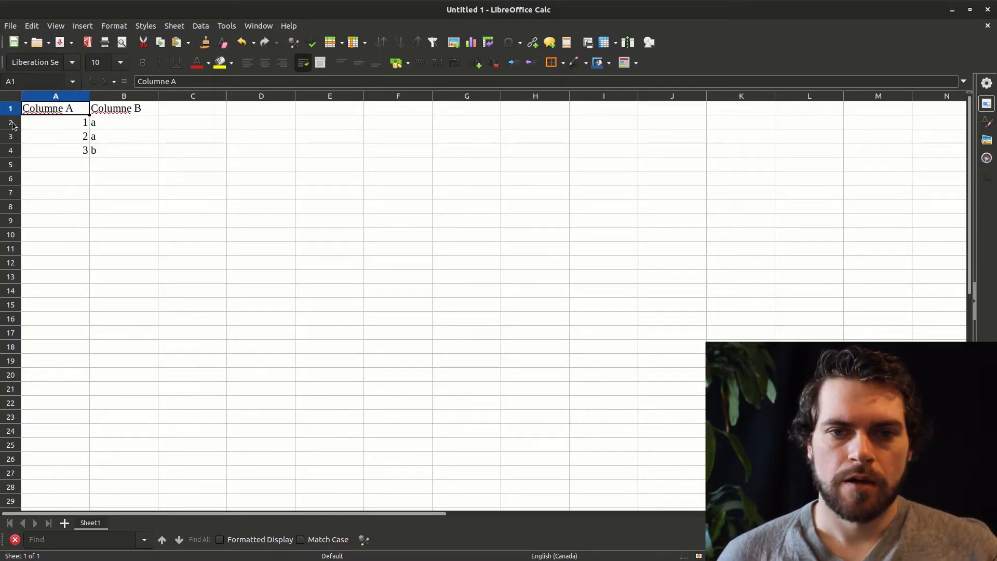
pyautogui.rightClick(10, 108)
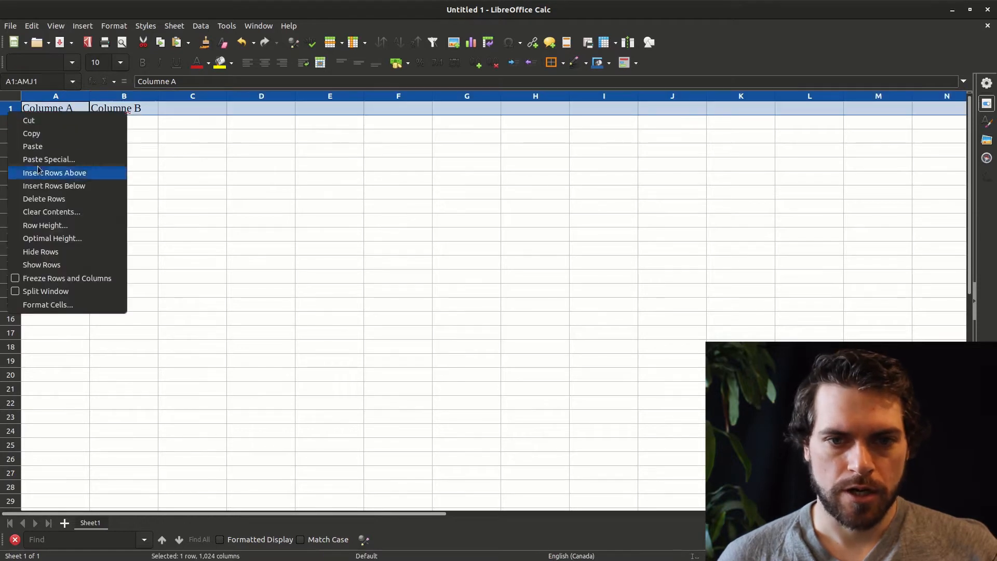
pyautogui.click(55, 172)
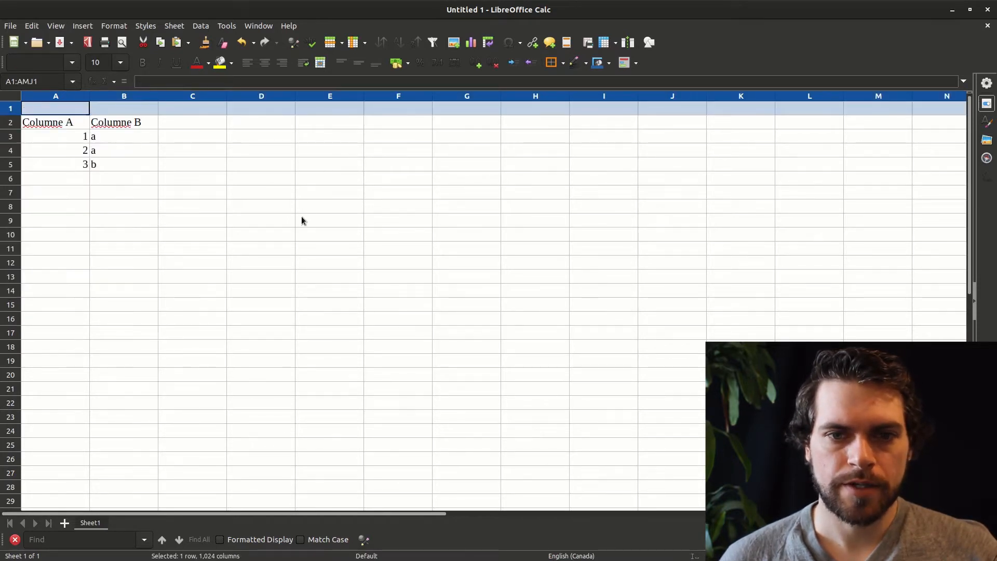
pyautogui.rightClick(55, 95)
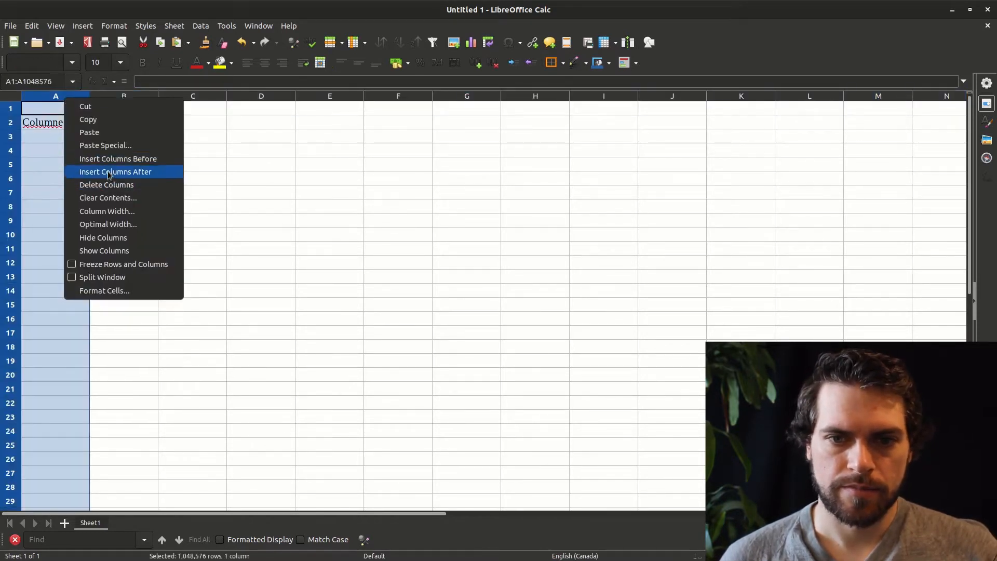
pyautogui.moveTo(123, 158)
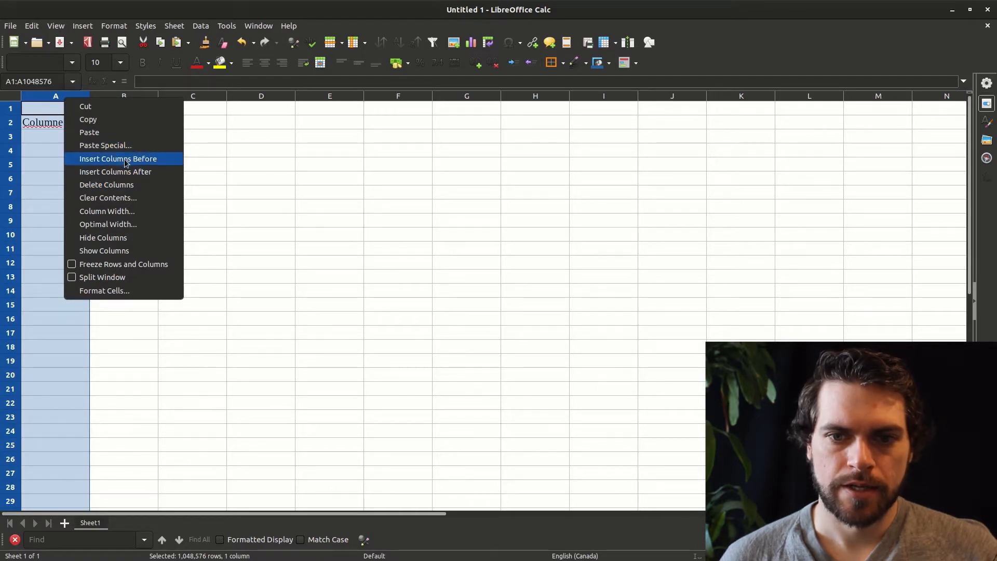
pyautogui.click(118, 158)
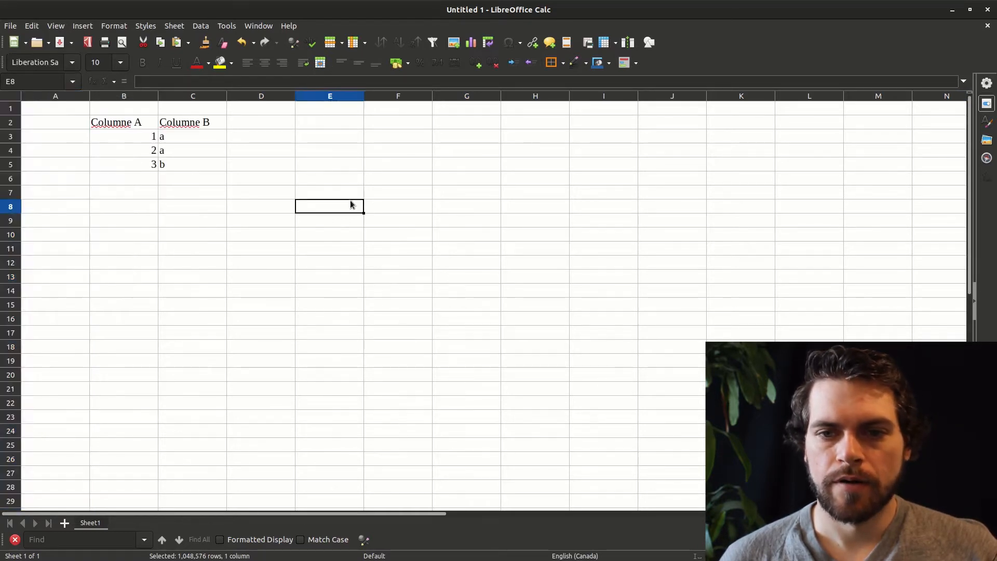
# Select the table B2:C5 and remove the empty column and row around it again.
pyautogui.moveTo(124, 123); pyautogui.dragTo(193, 164)
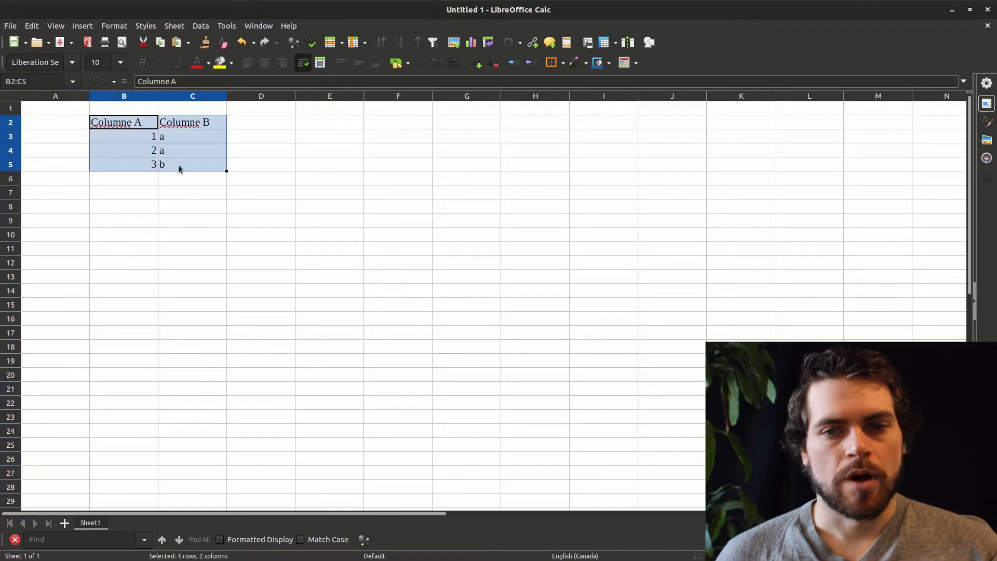
pyautogui.rightClick(55, 96)
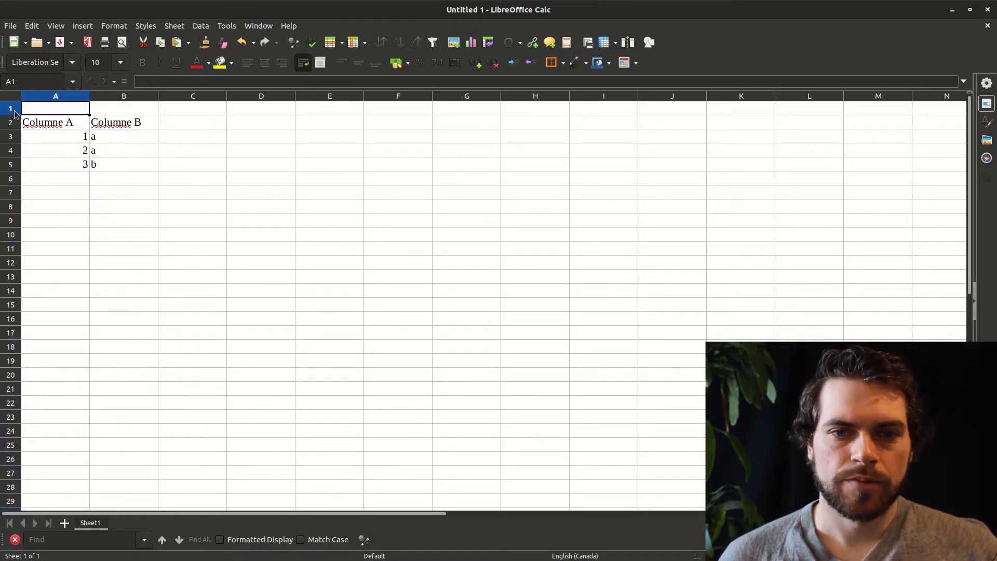
pyautogui.rightClick(11, 108)
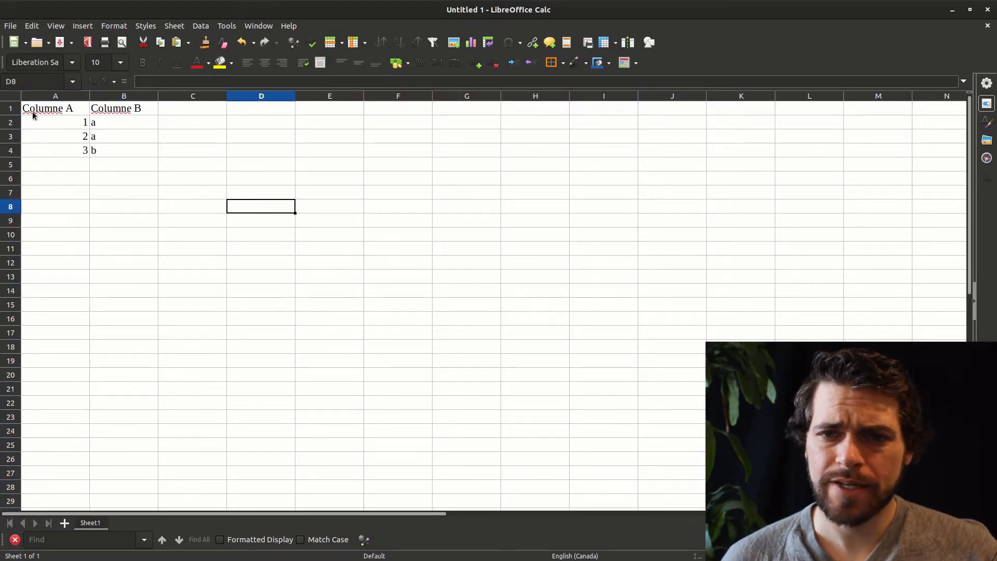
pyautogui.click(398, 333)
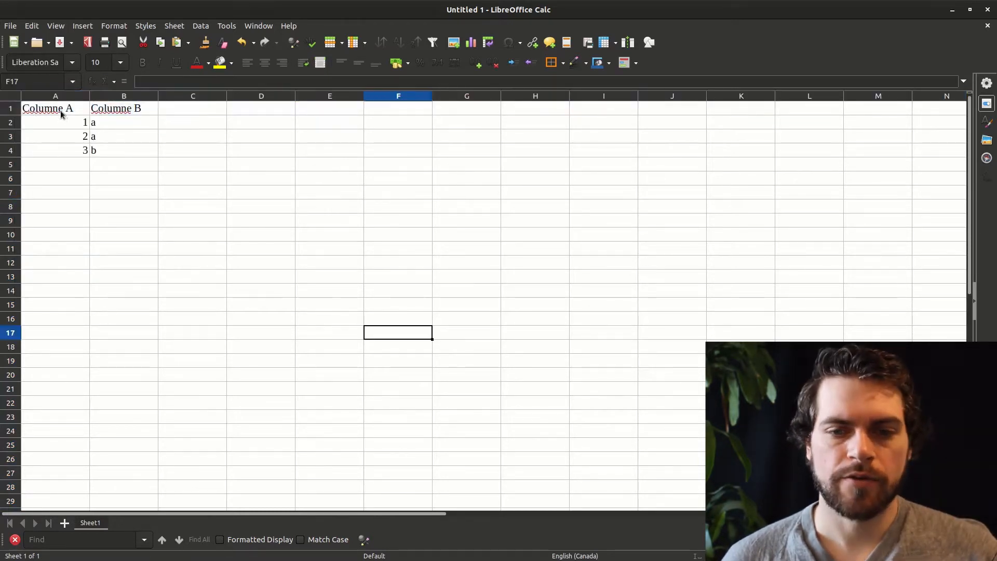
pyautogui.click(329, 150)
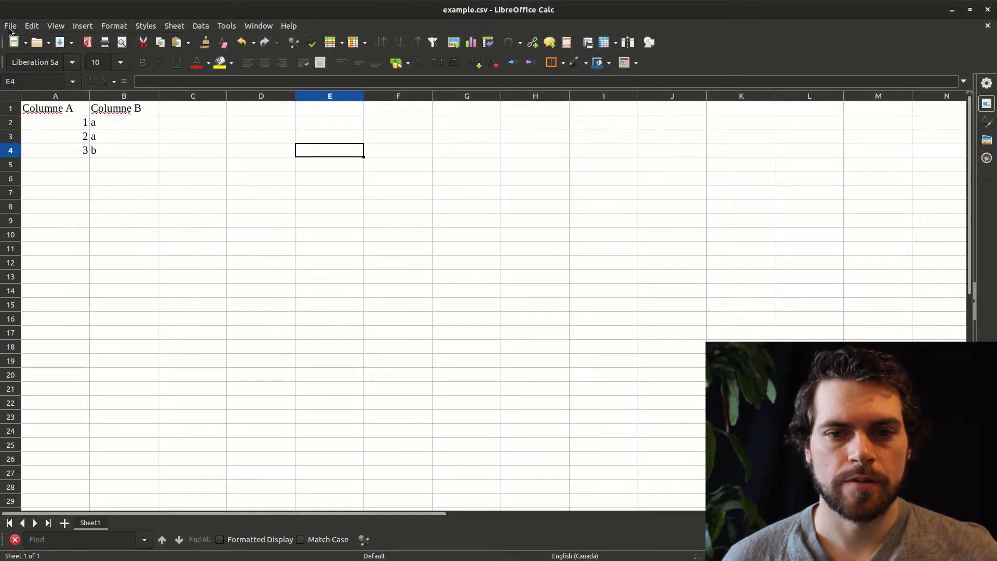
# Start Save As in the code folder, reusing example.csv as the file name.
pyautogui.click(10, 25)
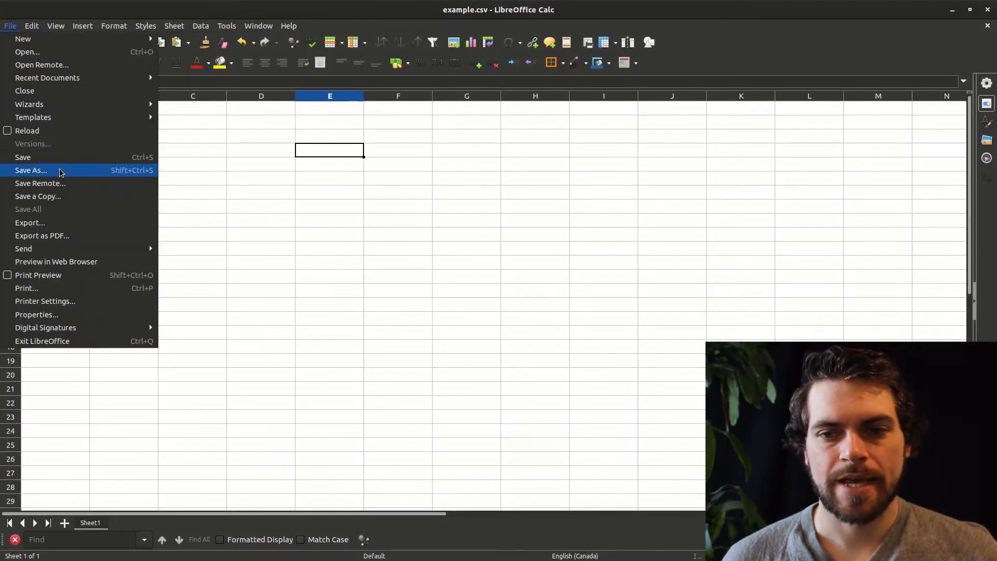
pyautogui.click(30, 170)
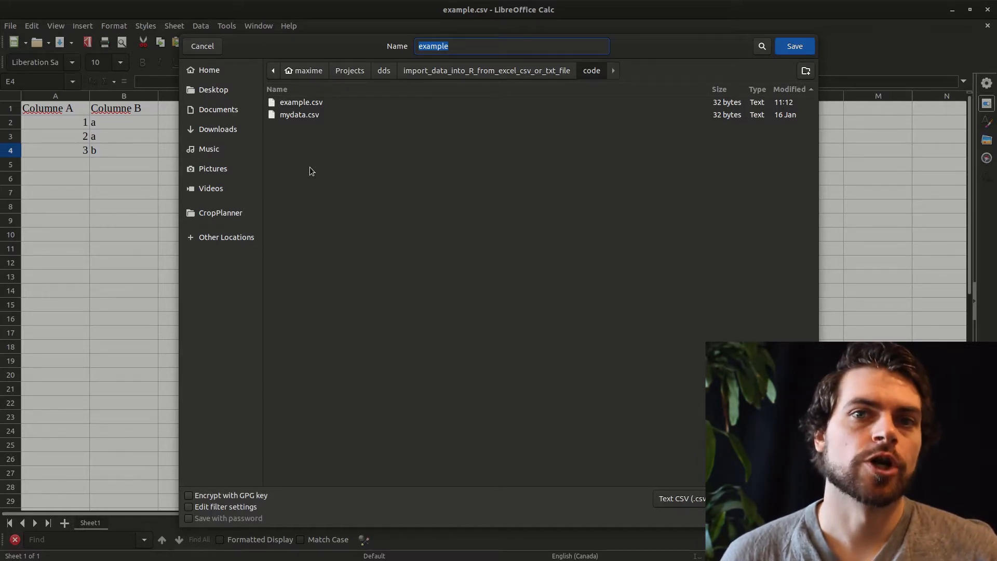
pyautogui.moveTo(409, 182)
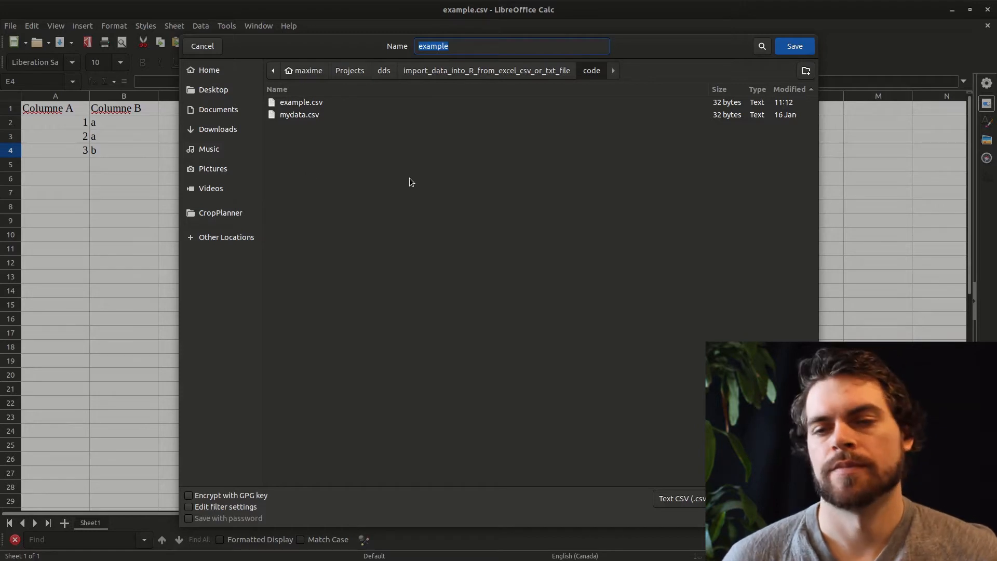
pyautogui.moveTo(553, 45)
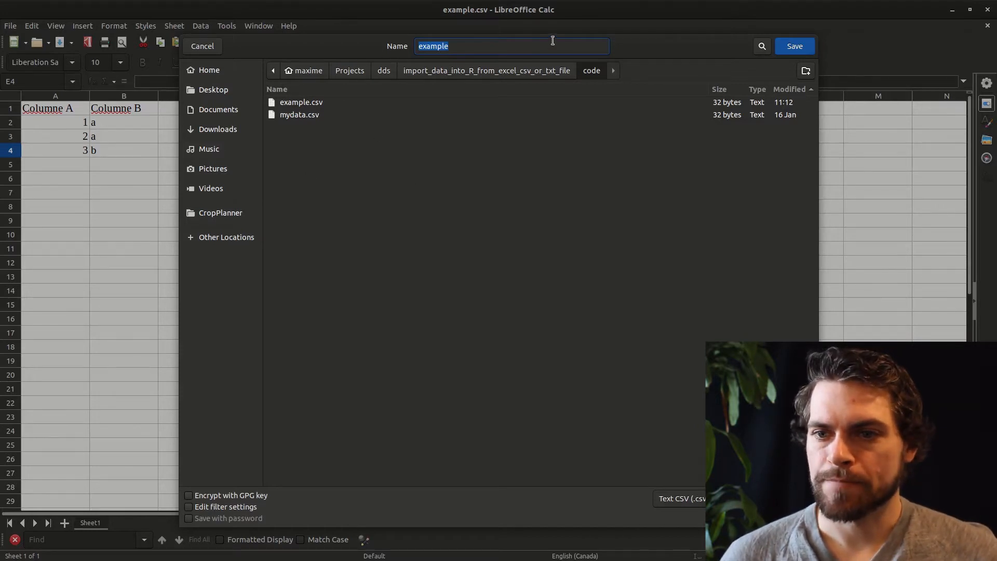
pyautogui.moveTo(414, 100)
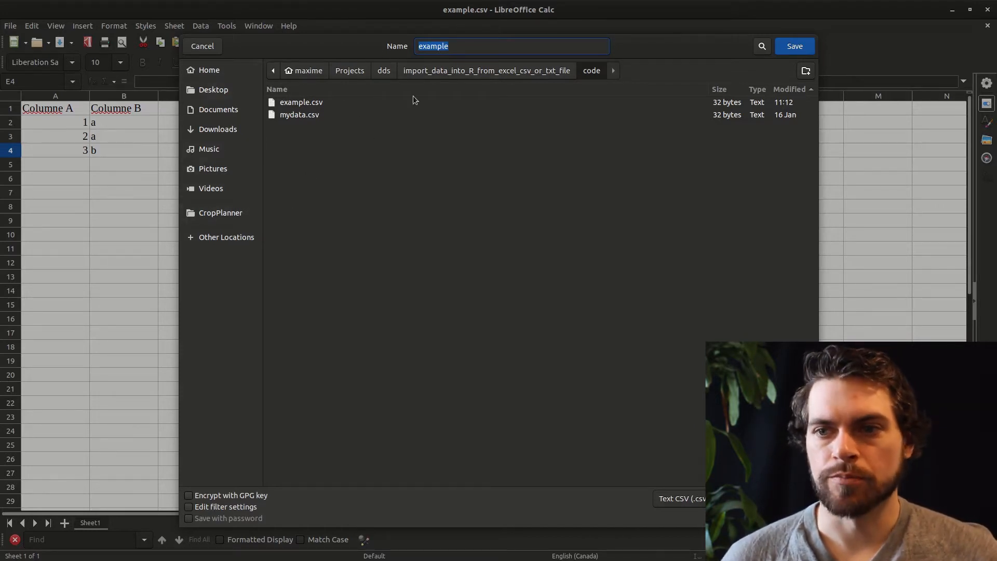
pyautogui.moveTo(247, 106)
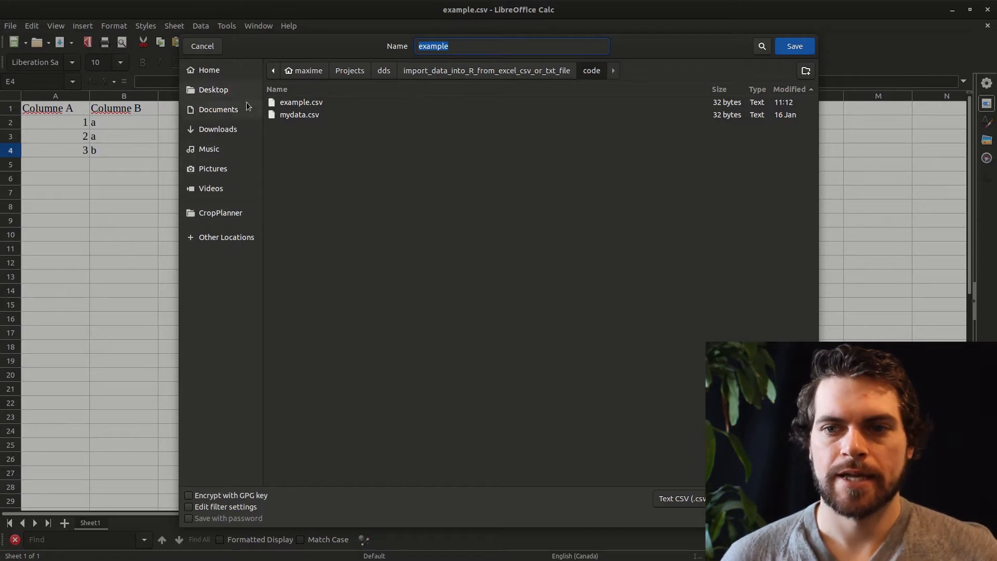
pyautogui.click(302, 102)
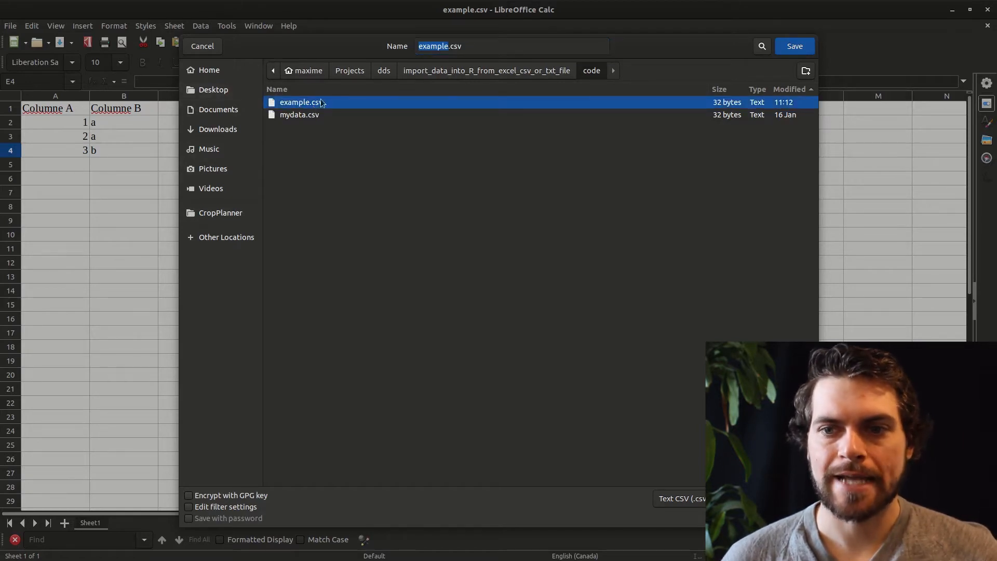
pyautogui.click(794, 46)
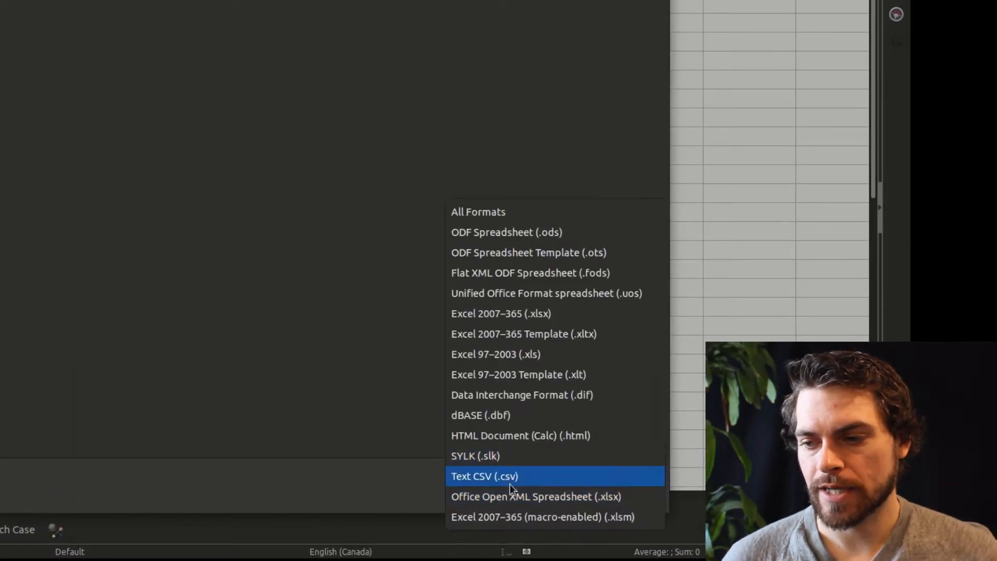
pyautogui.moveTo(569, 435)
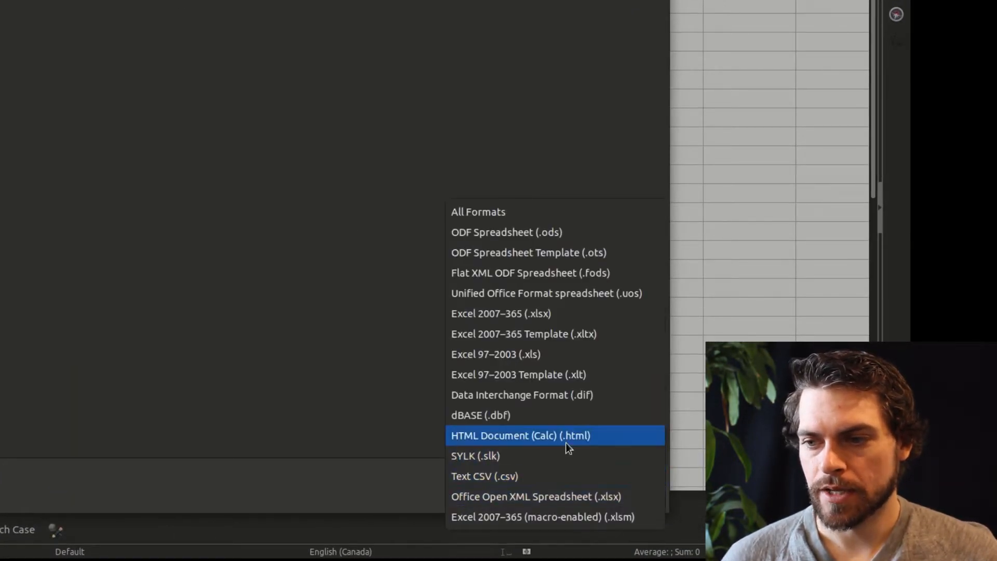
pyautogui.moveTo(596, 475)
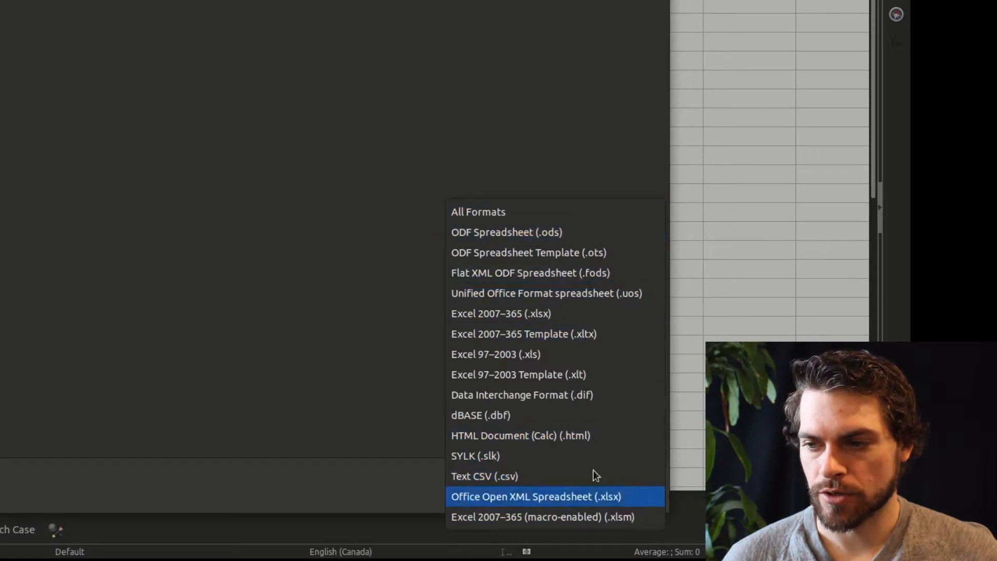
pyautogui.moveTo(375, 315)
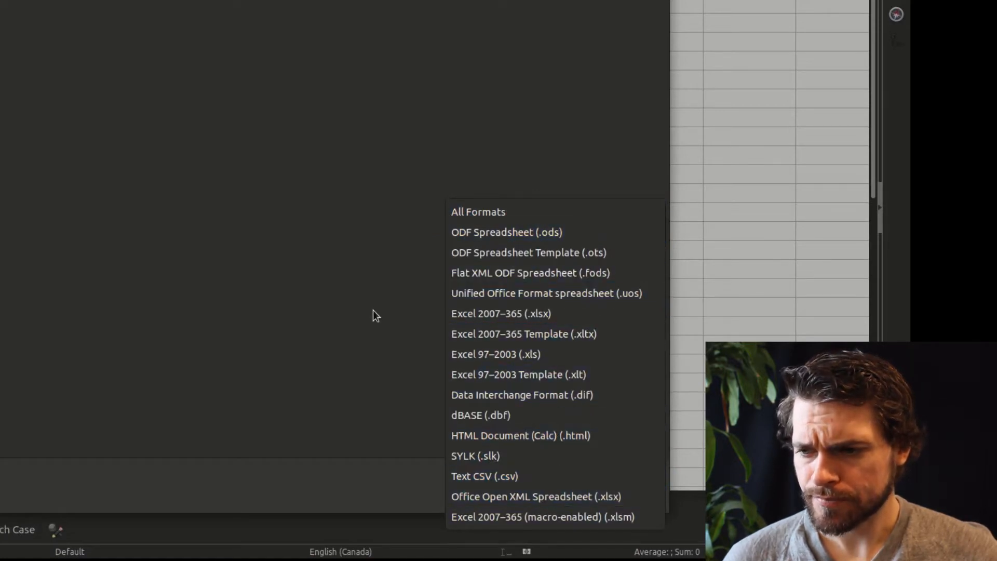
# Keep the Text CSV format and save example.csv in the code folder.
pyautogui.click(484, 476)
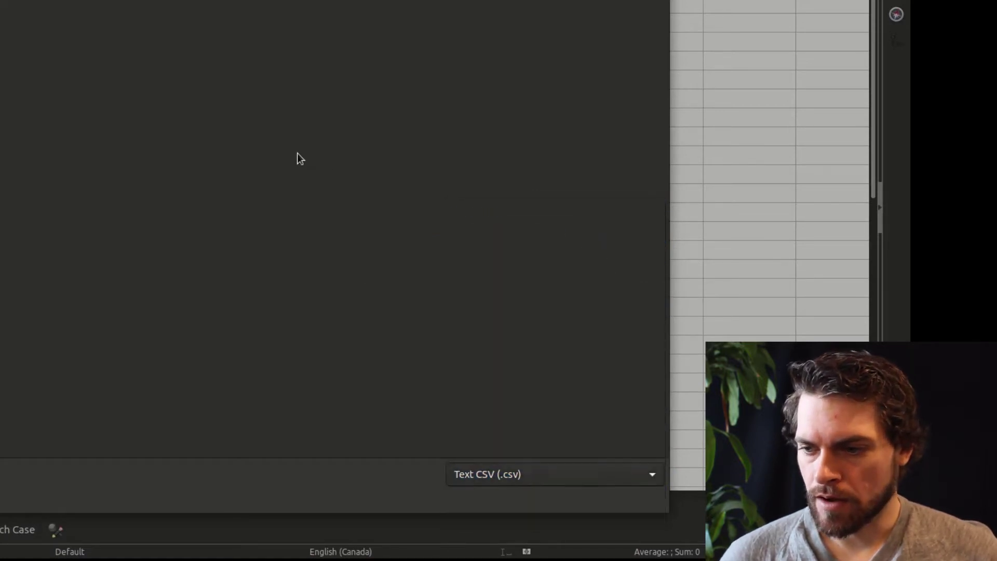
pyautogui.click(794, 45)
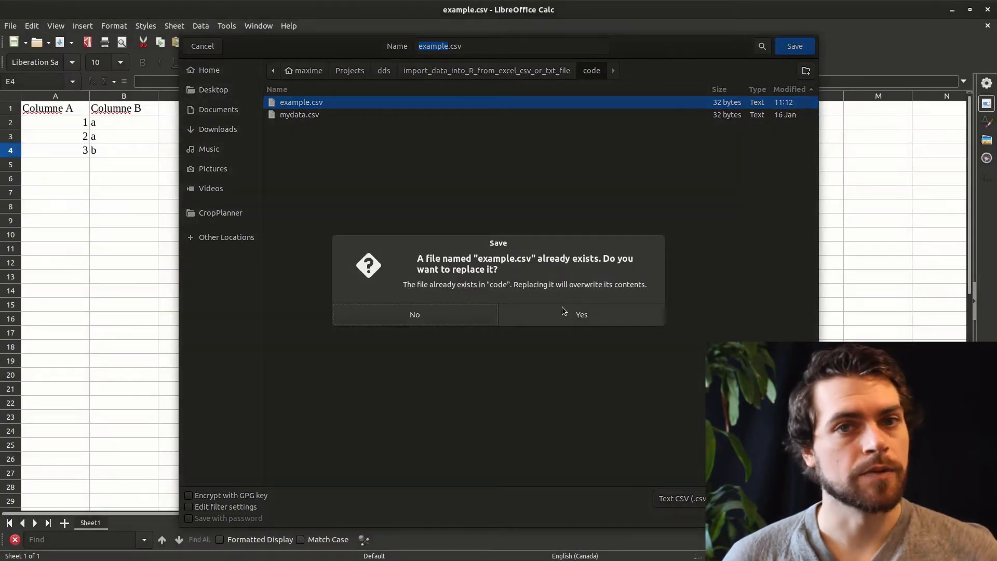
# Confirm replacing the existing example.csv and return to the sheet.
pyautogui.click(580, 314)
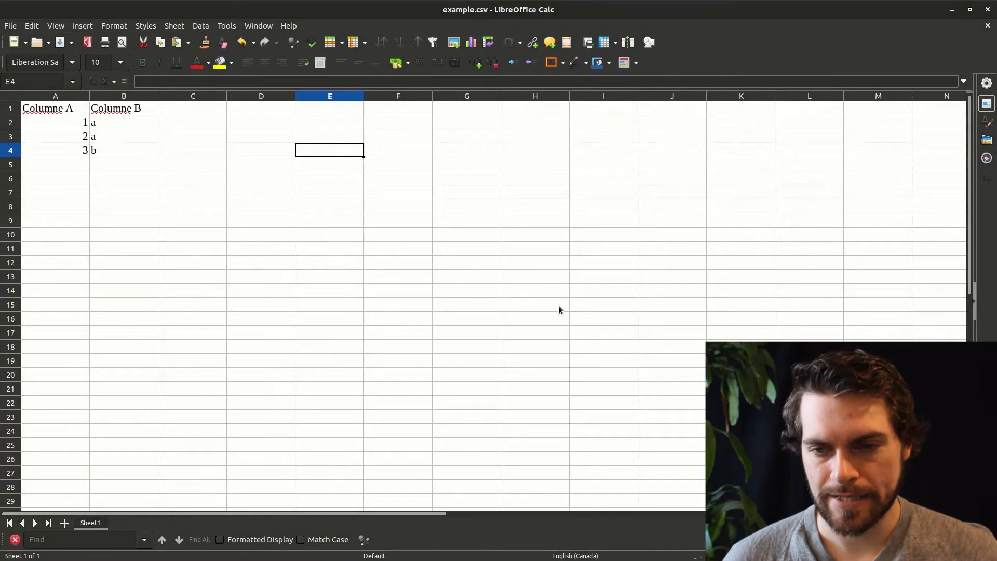
pyautogui.moveTo(296, 248)
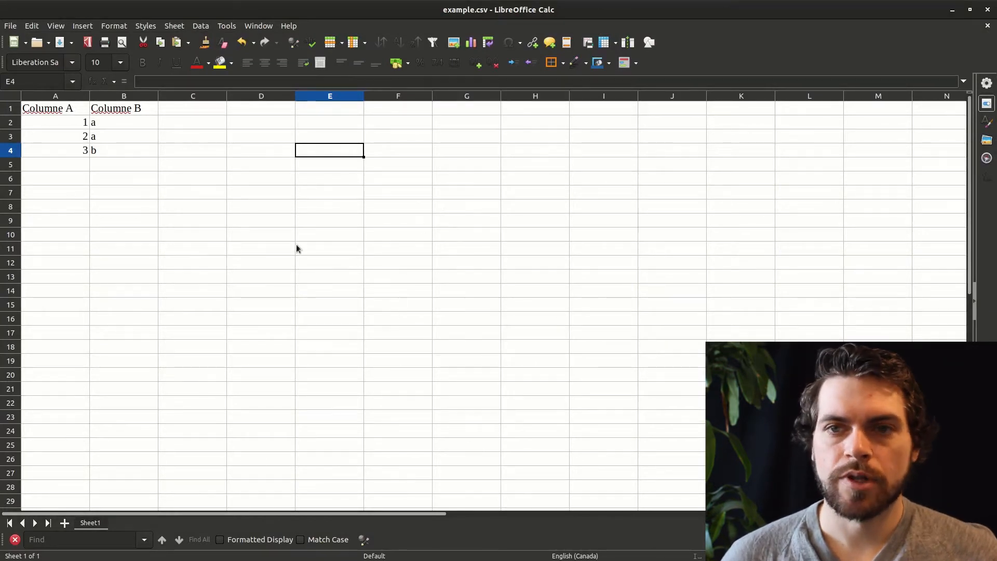
pyautogui.moveTo(445, 296)
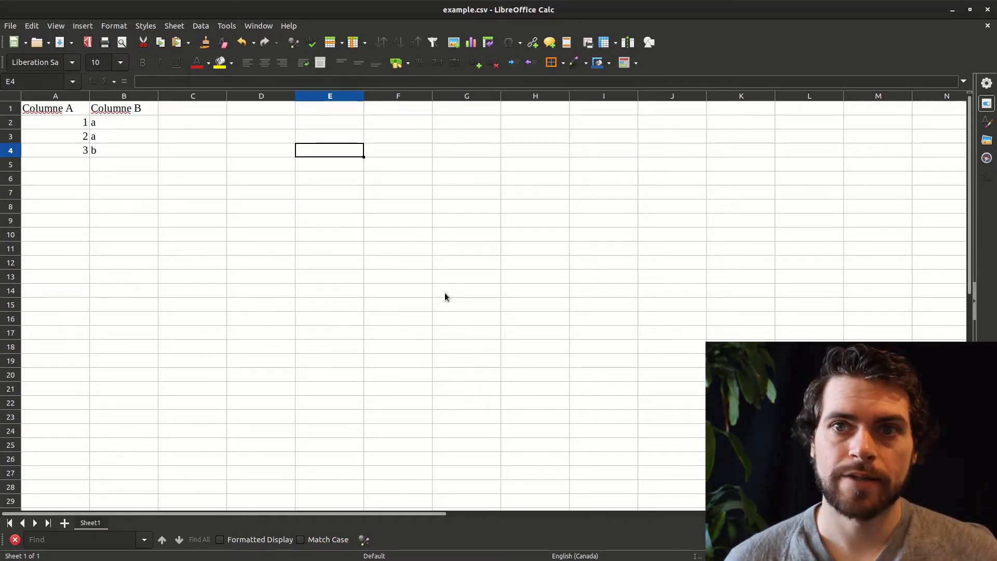
pyautogui.moveTo(450, 297)
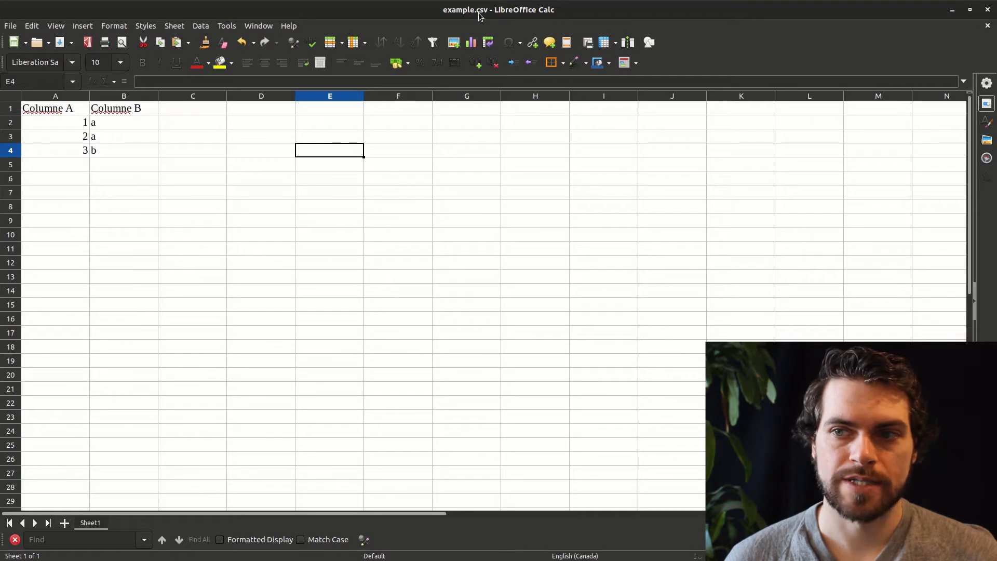
pyautogui.moveTo(81, 232)
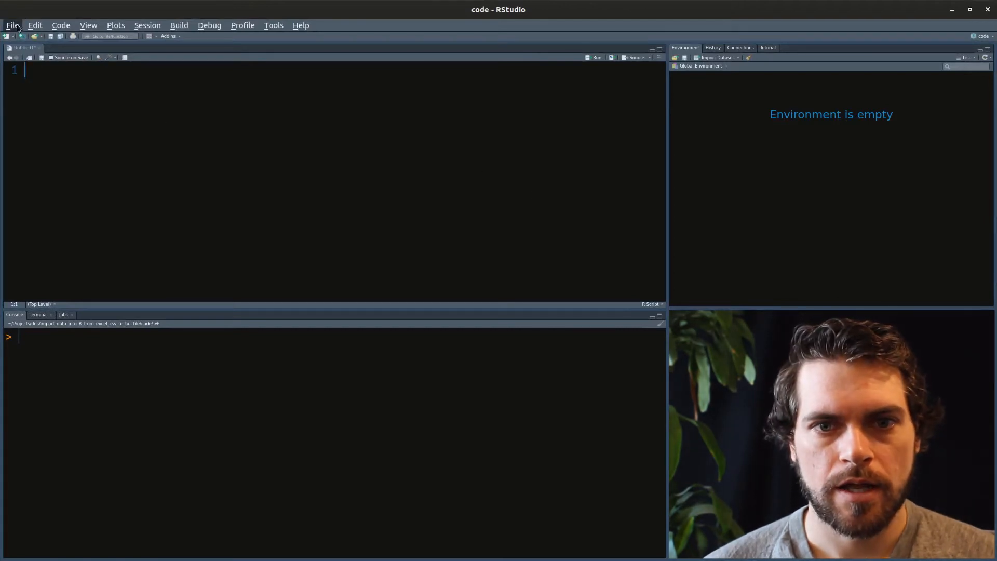
pyautogui.click(12, 25)
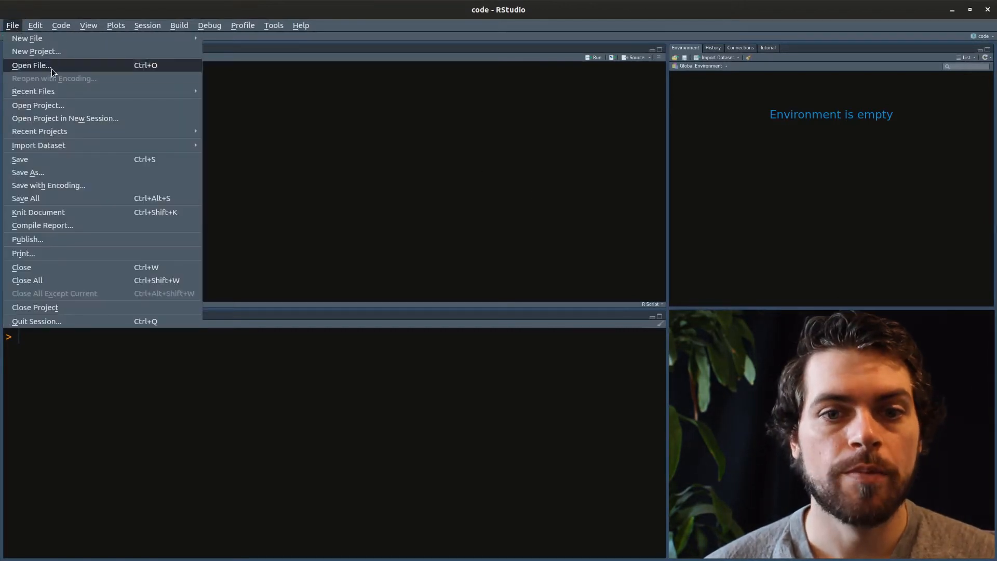
pyautogui.click(30, 64)
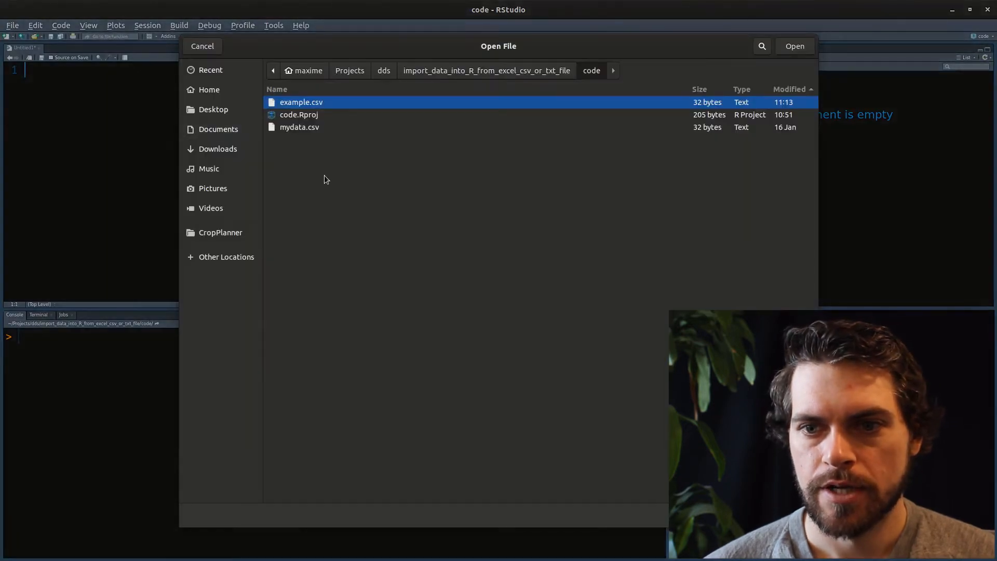
pyautogui.moveTo(383, 84)
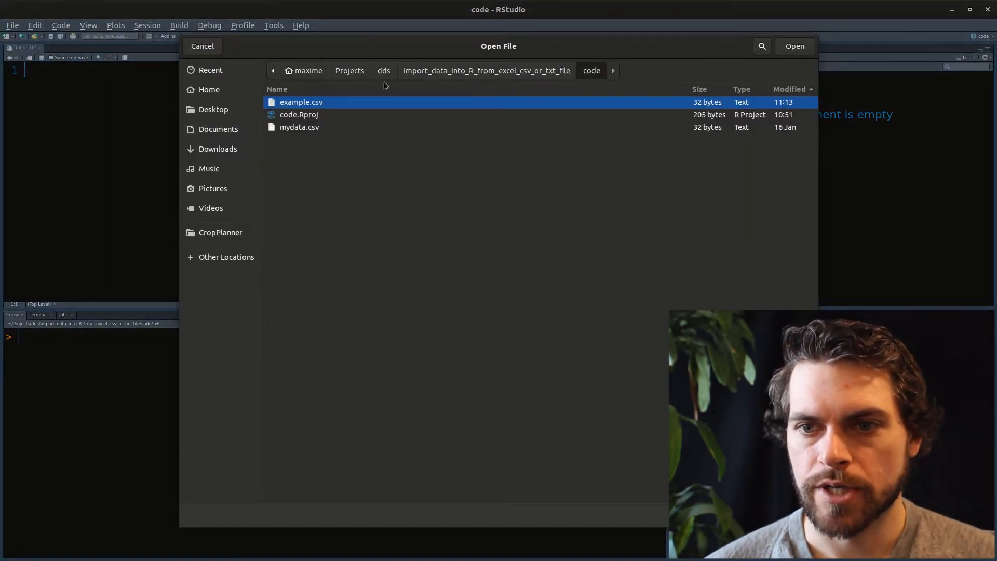
pyautogui.moveTo(774, 73)
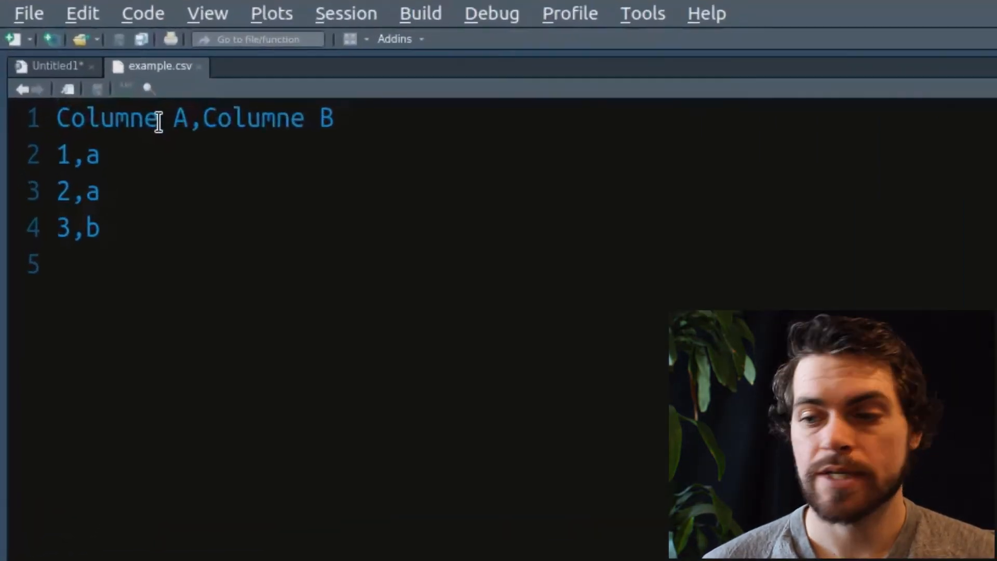
pyautogui.moveTo(419, 191)
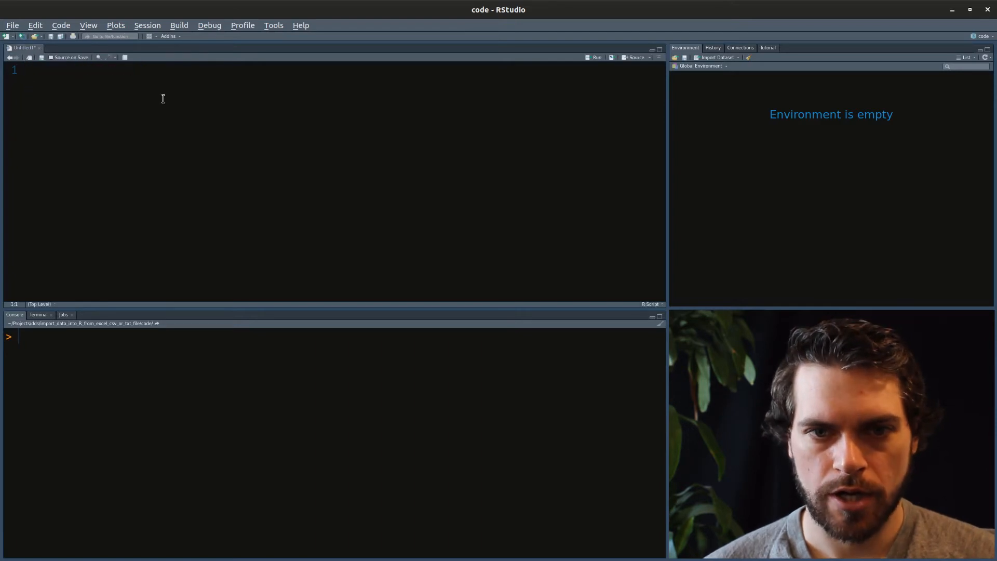
# Write read.csv("/home/maxime/Projects/dds/import_data_into_R_from_exce...") with the absolute path in quotes.
pyautogui.write('read')
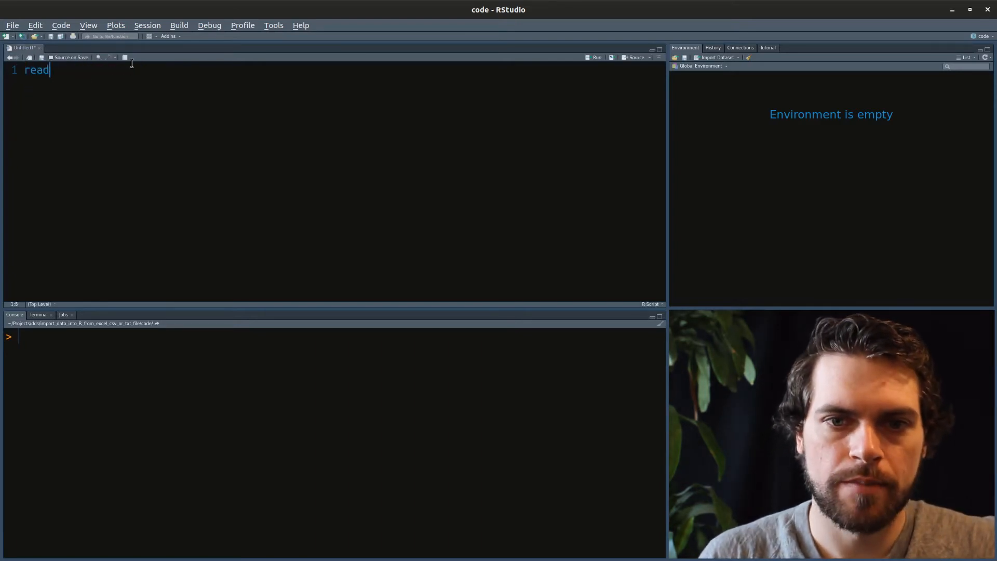
pyautogui.write('.csv(')
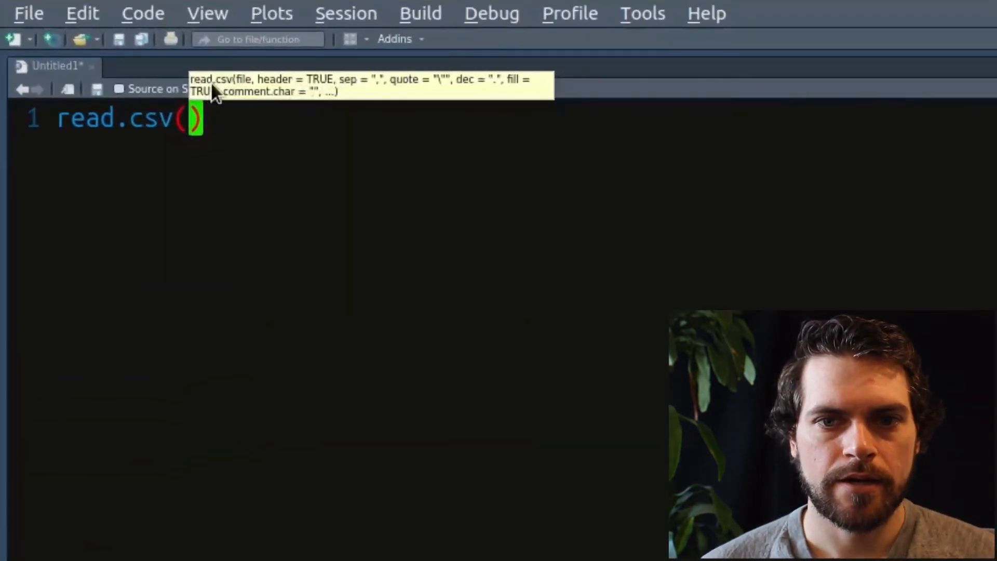
pyautogui.moveTo(413, 109)
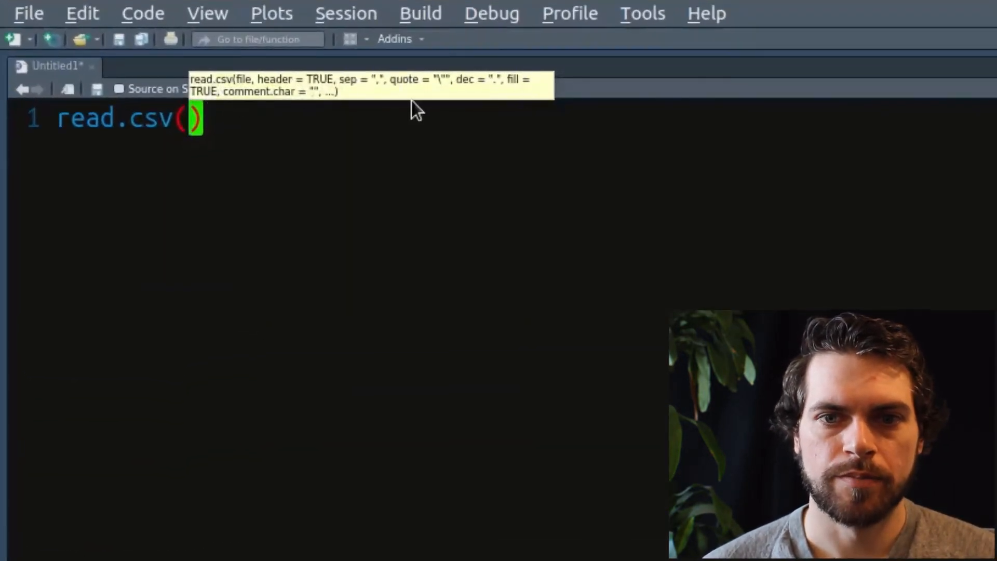
pyautogui.moveTo(245, 94)
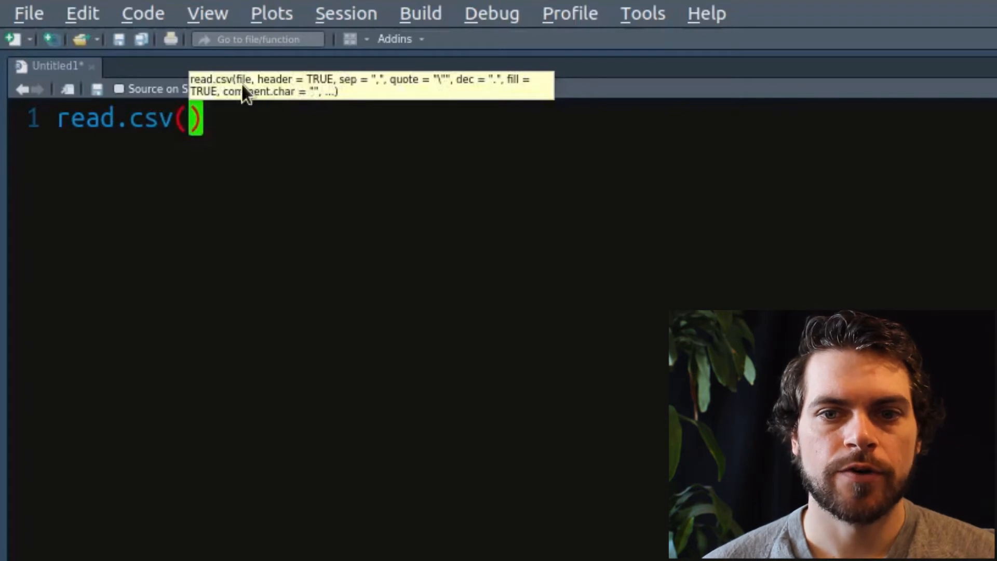
pyautogui.write('""')
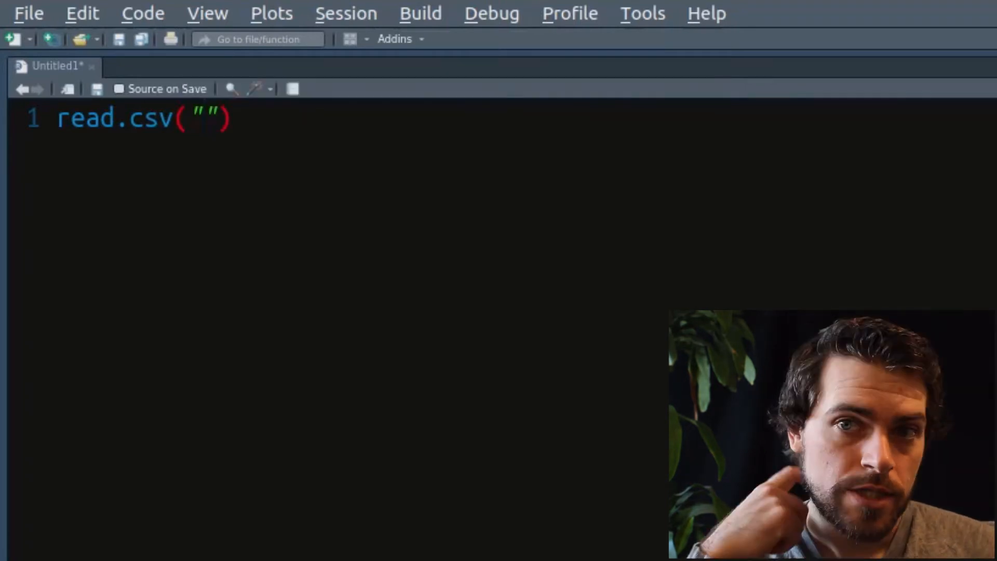
pyautogui.write('/')
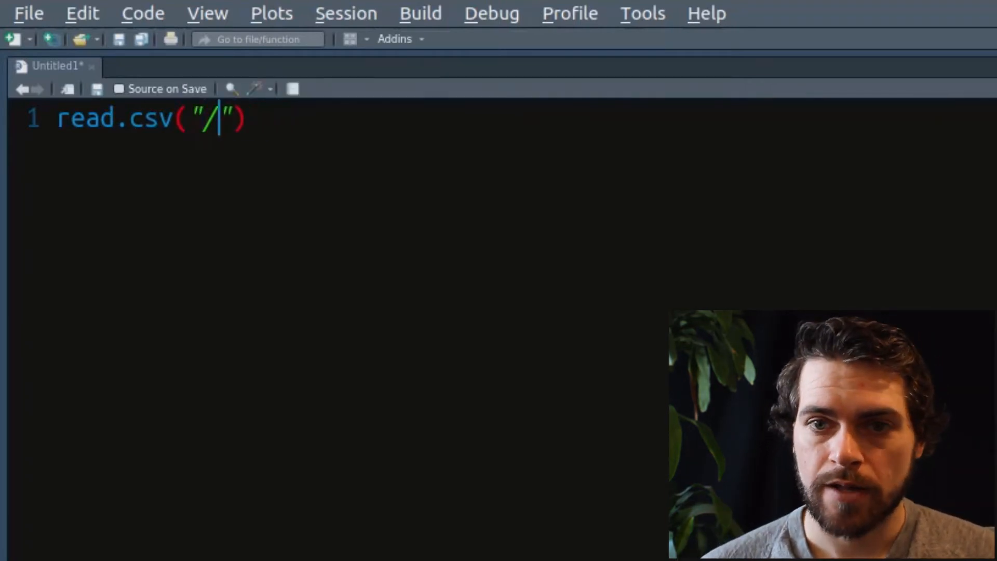
pyautogui.write('home/maxime/')
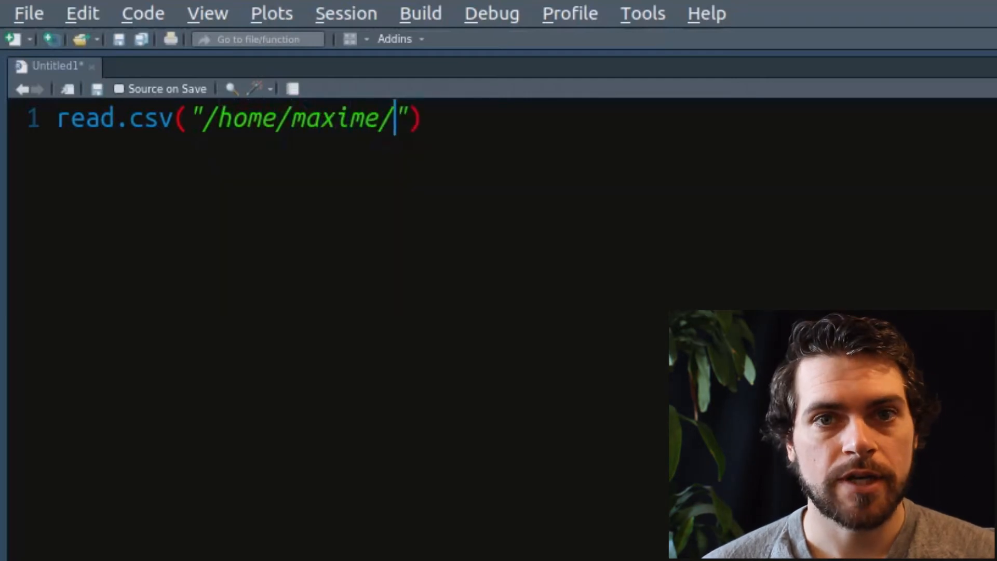
pyautogui.write('Projects/dds')
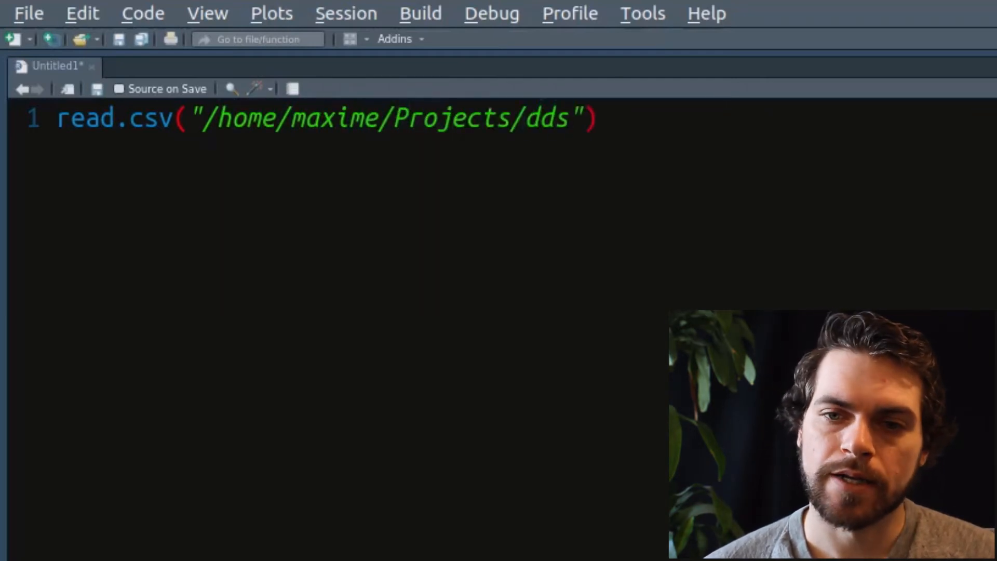
pyautogui.write('/import_data_into_R_from_exce')
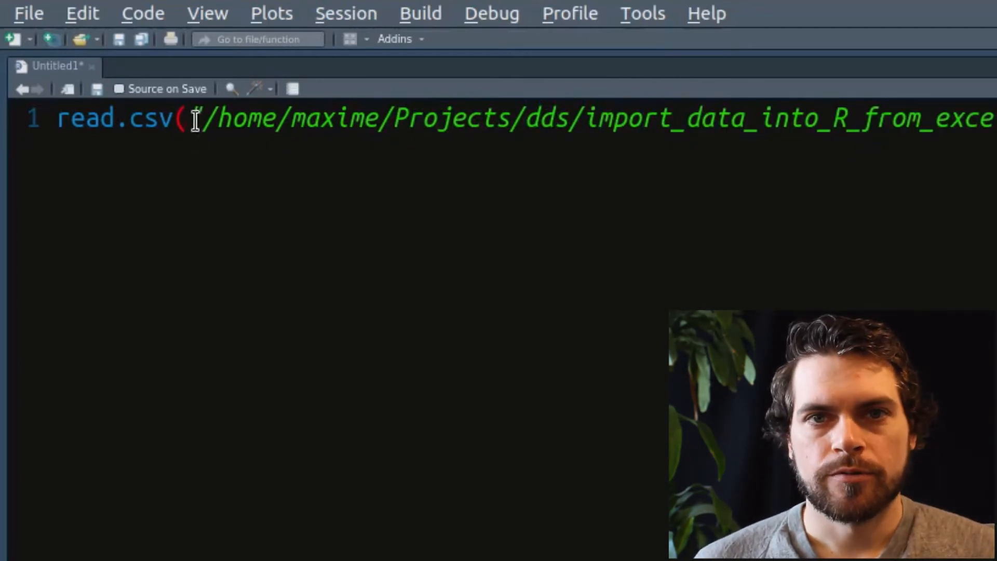
pyautogui.write('"')
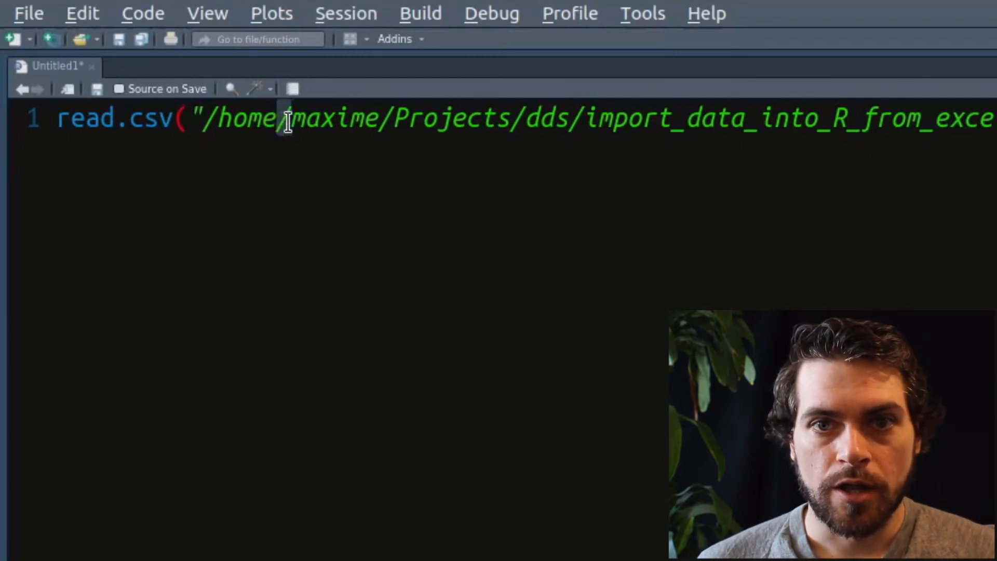
pyautogui.moveTo(399, 118)
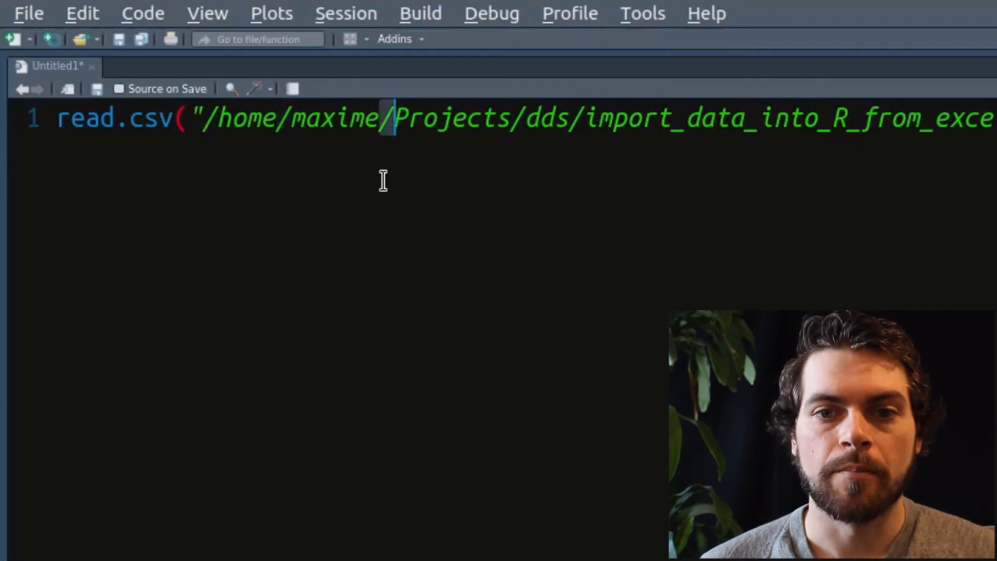
pyautogui.click(180, 119)
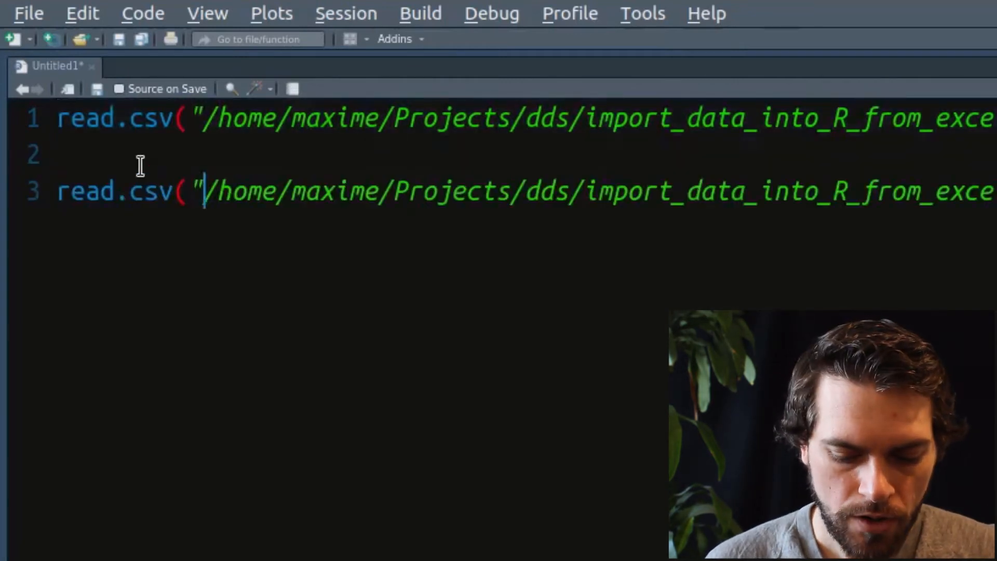
# Sketch a Windows-style C:\\ path example with escaped backslashes below the read.csv line.
pyautogui.write('C:')
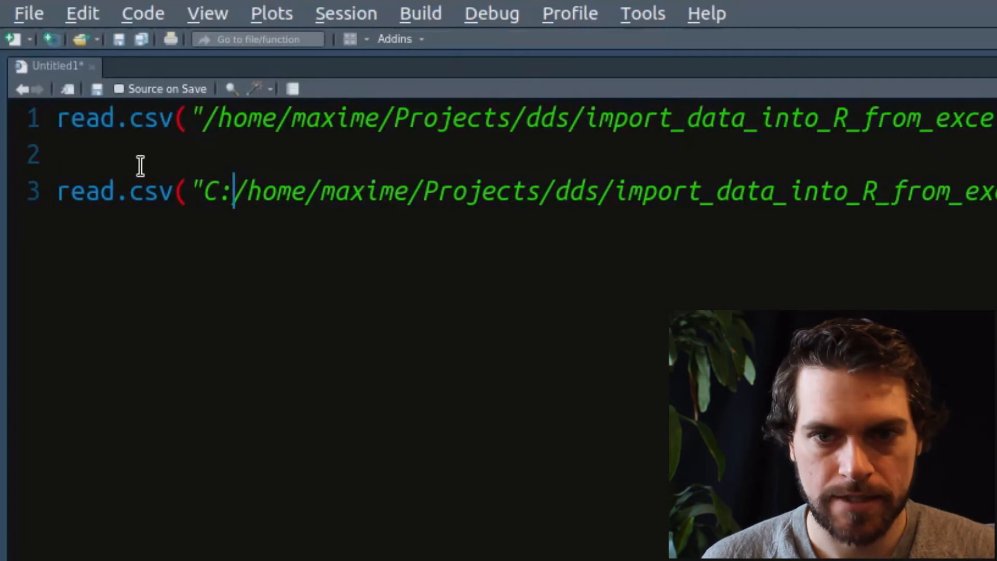
pyautogui.write('\\')
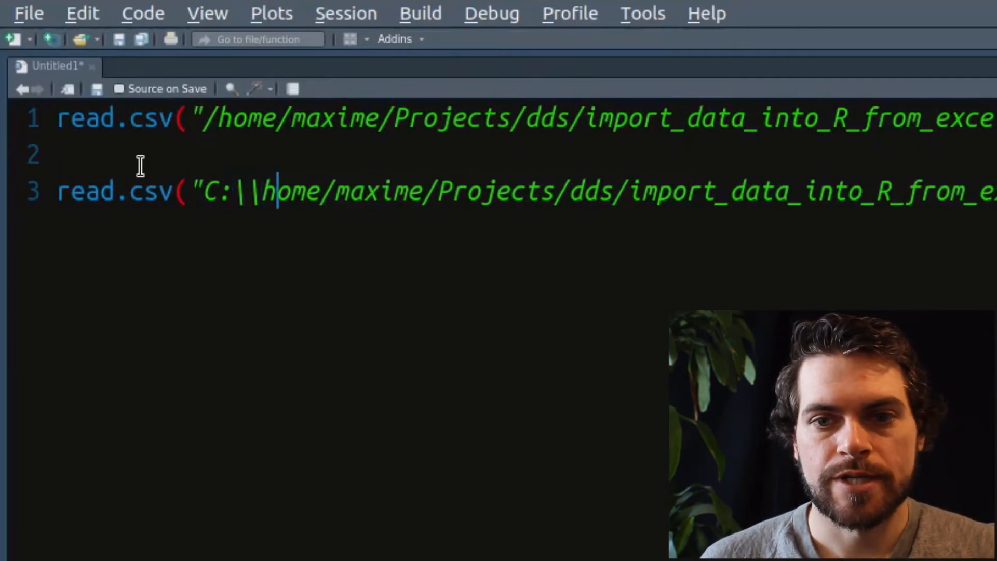
pyautogui.write('\\\\')
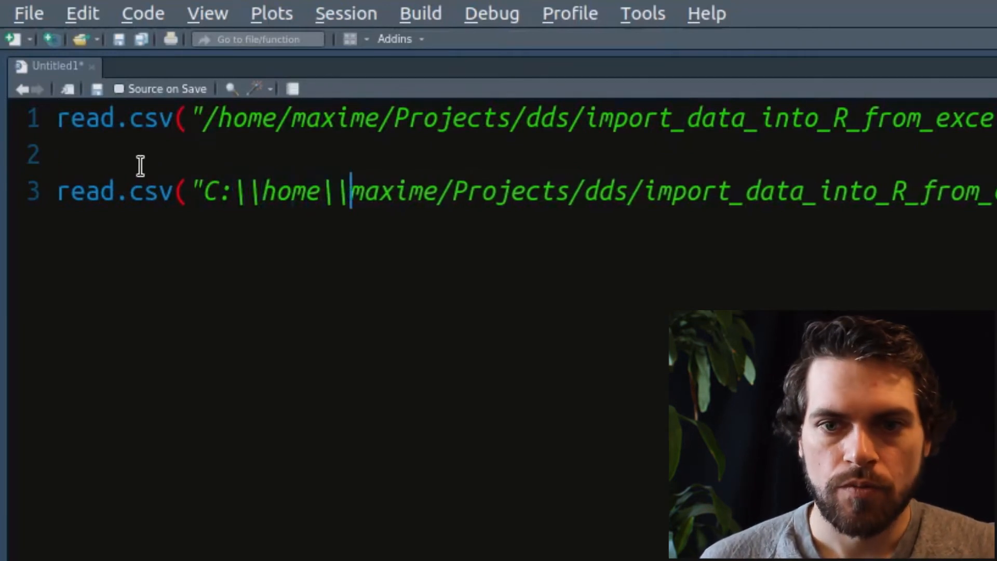
pyautogui.click(336, 191)
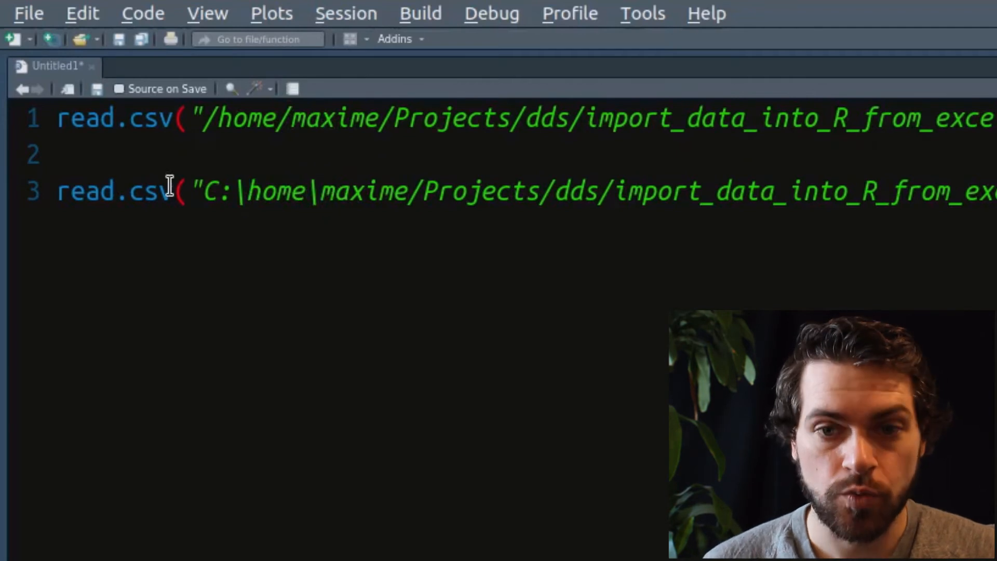
pyautogui.write('\\')
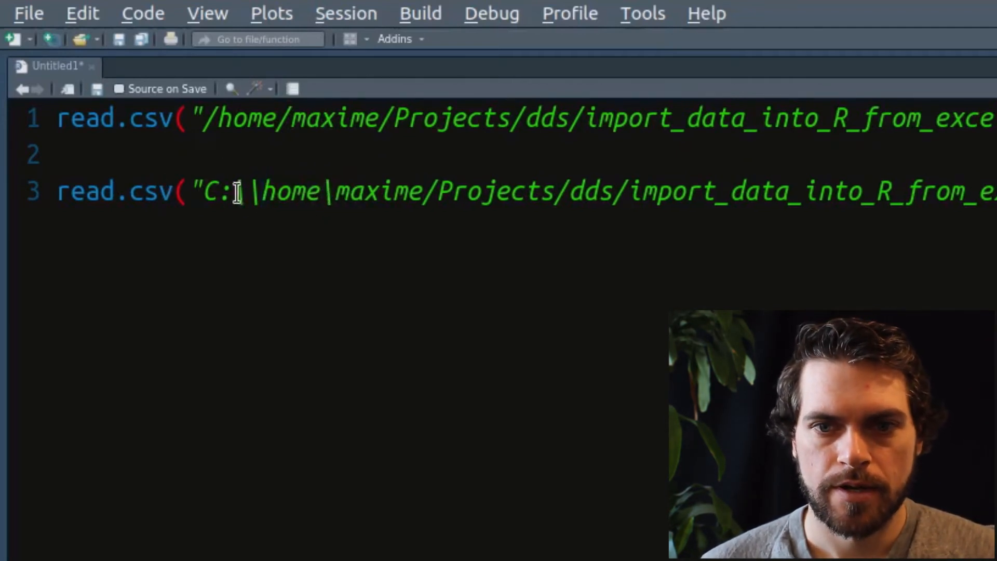
pyautogui.write('\\')
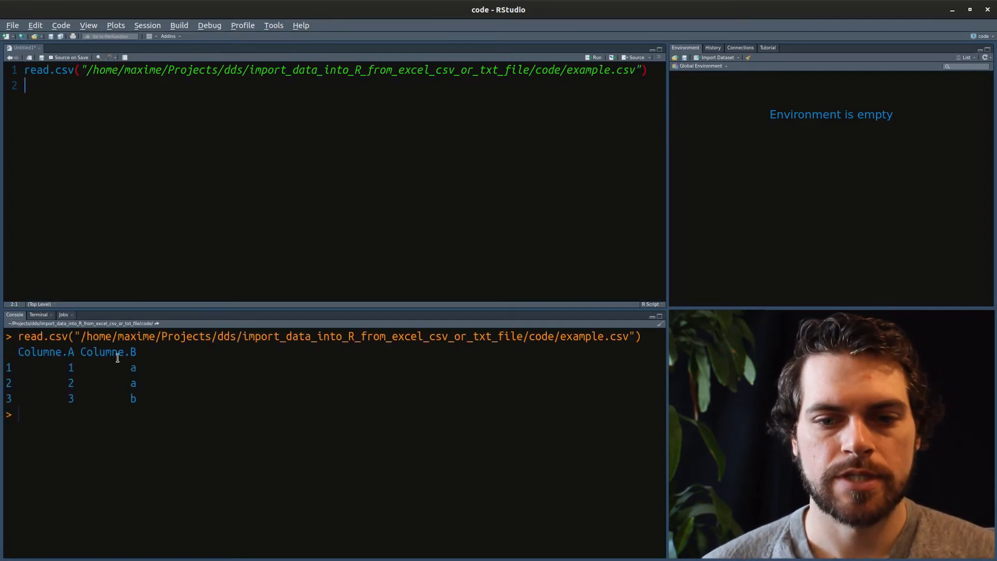
pyautogui.moveTo(101, 352)
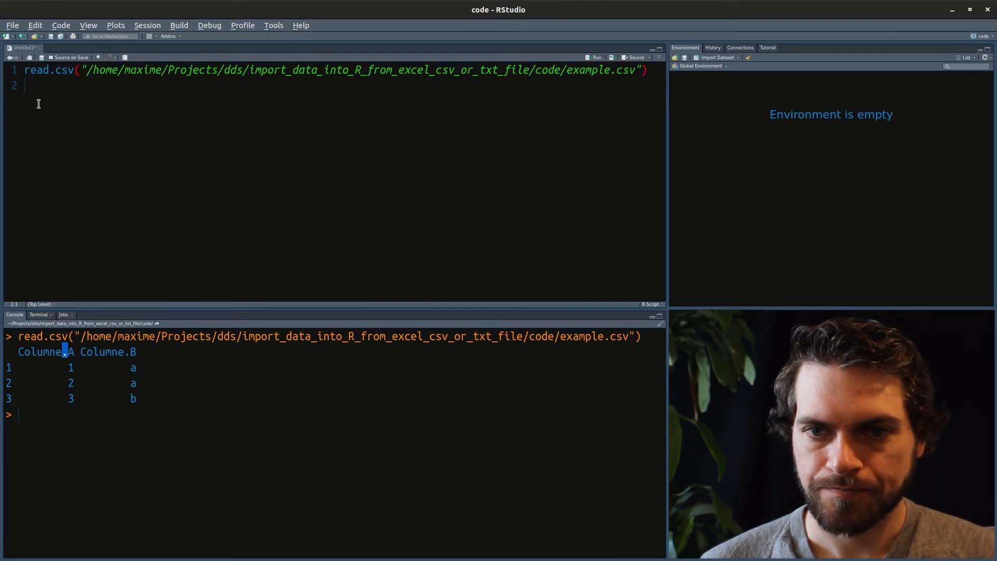
# Assign the read.csv result to df at the start of line 1.
pyautogui.click(27, 69)
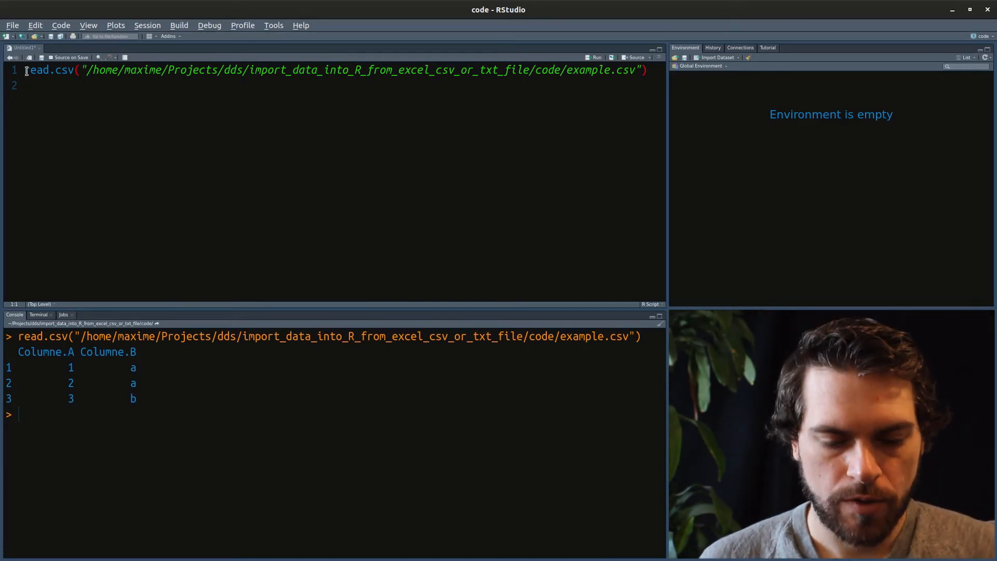
pyautogui.write('f <-')
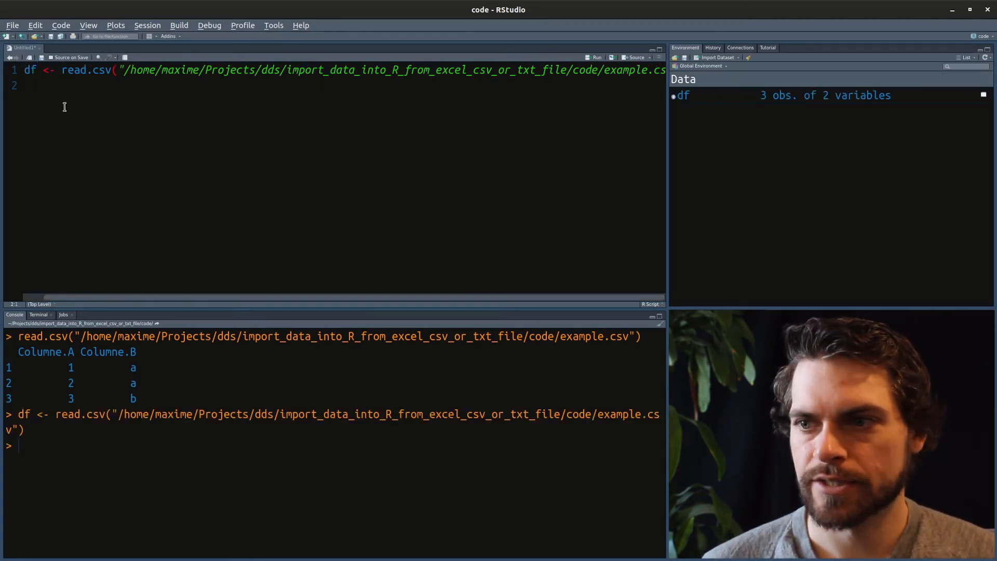
pyautogui.moveTo(622, 138)
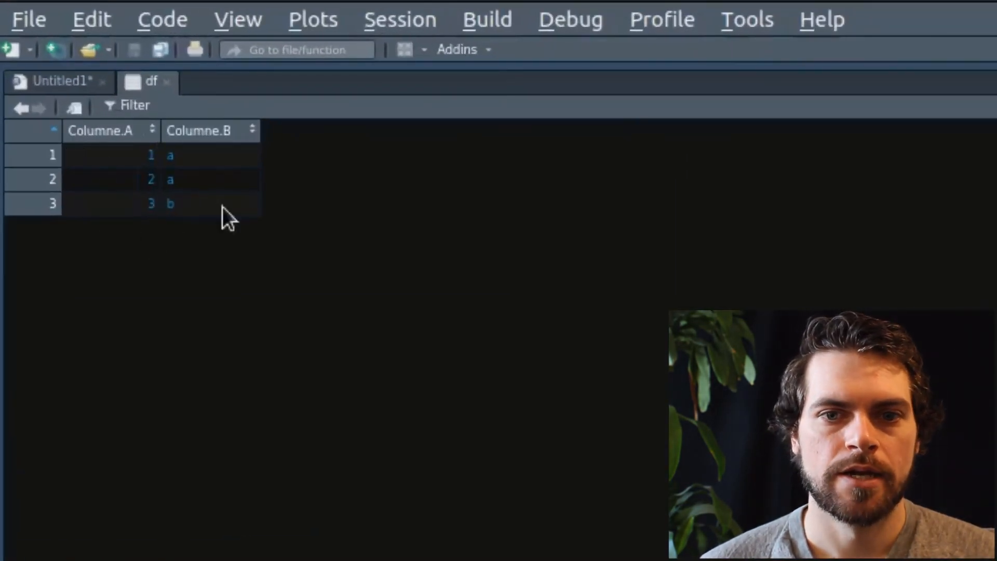
pyautogui.moveTo(209, 185)
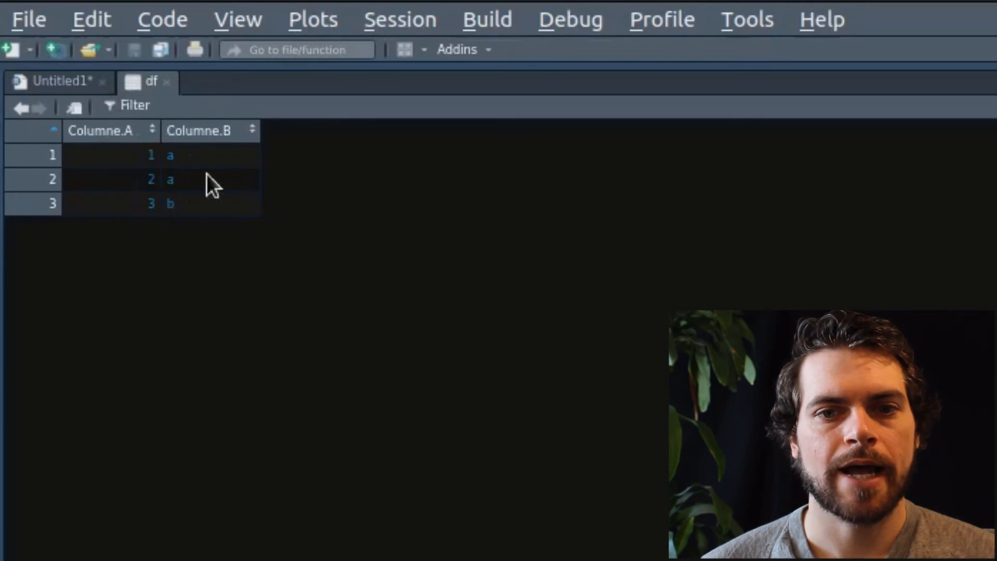
pyautogui.moveTo(219, 181)
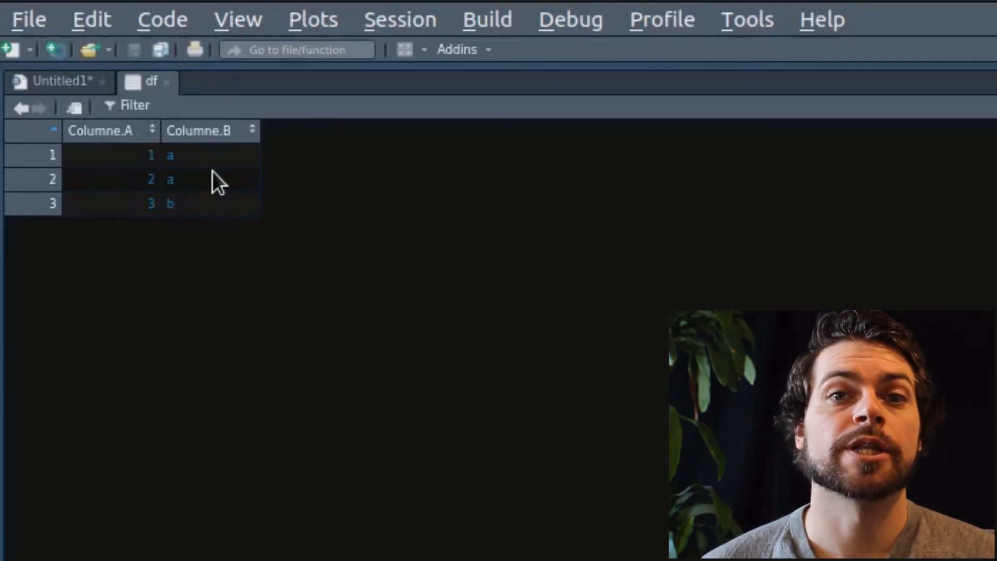
pyautogui.moveTo(191, 240)
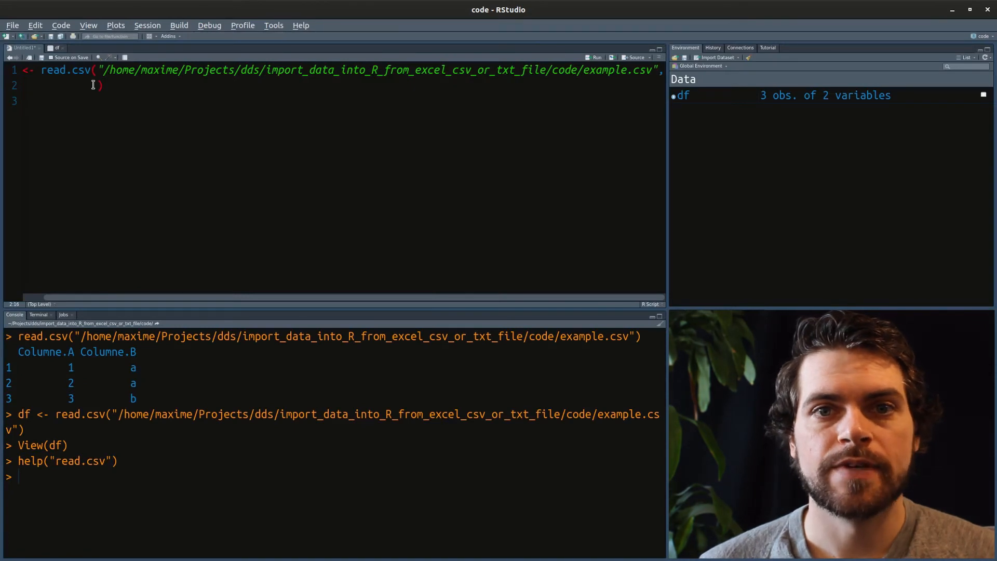
# Add header = FALSE as an argument to the read.csv call.
pyautogui.write('header =')
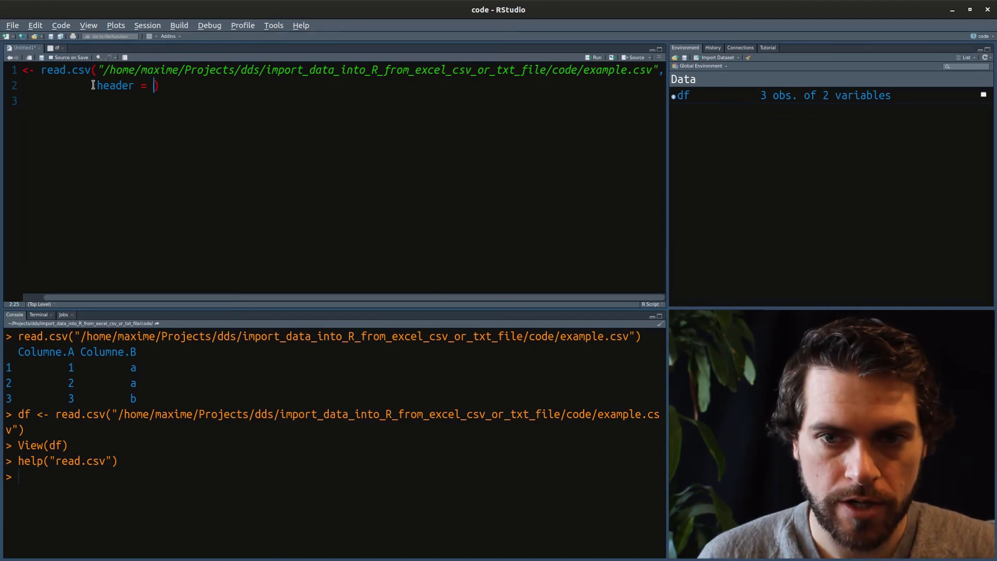
pyautogui.write('F')
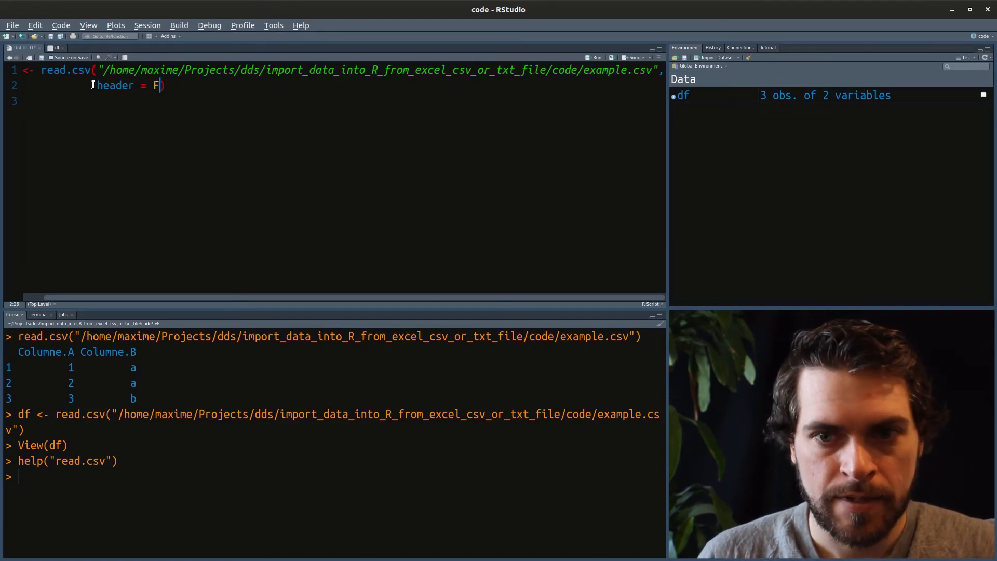
pyautogui.write('A')
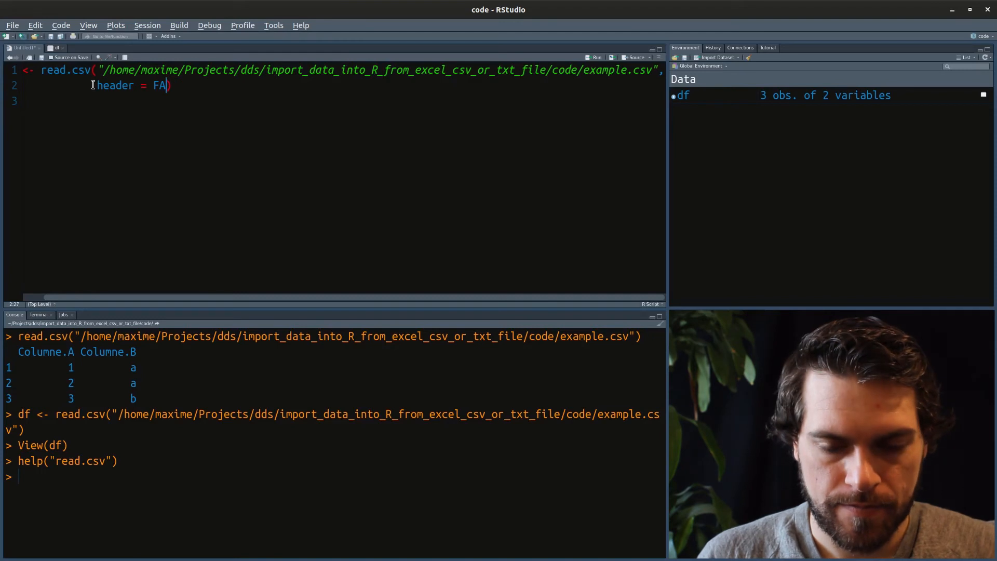
pyautogui.write('LSE')
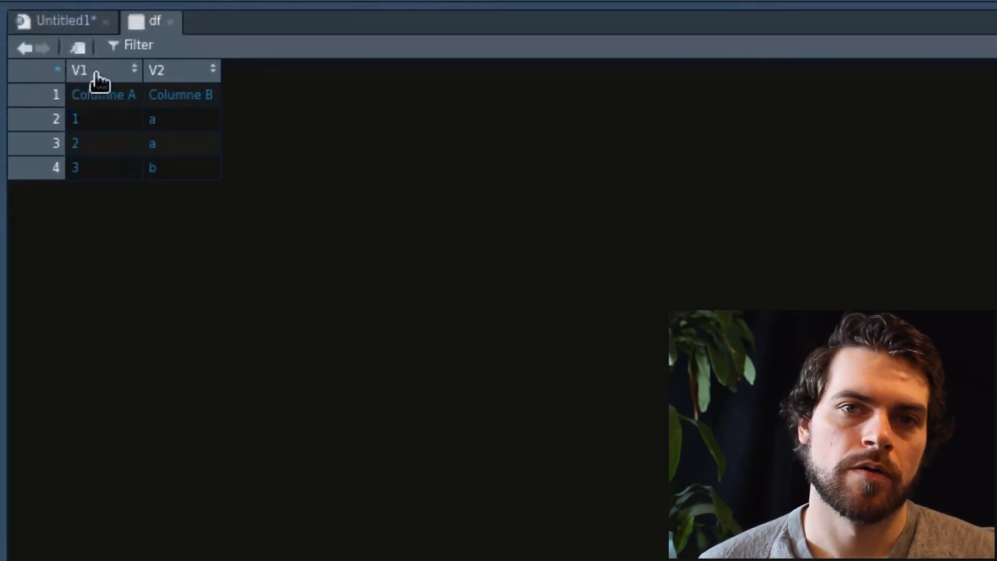
pyautogui.moveTo(86, 95)
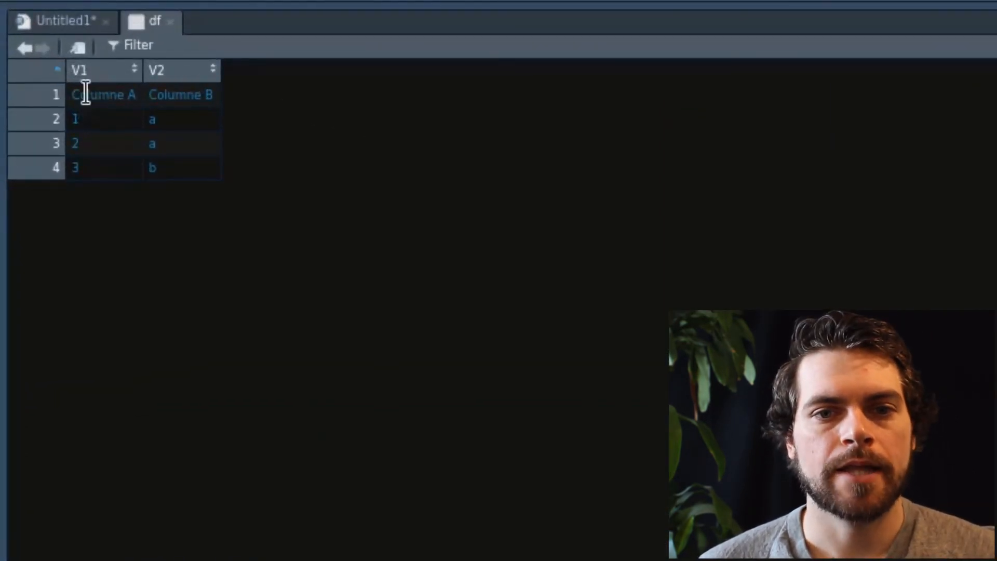
pyautogui.moveTo(83, 95)
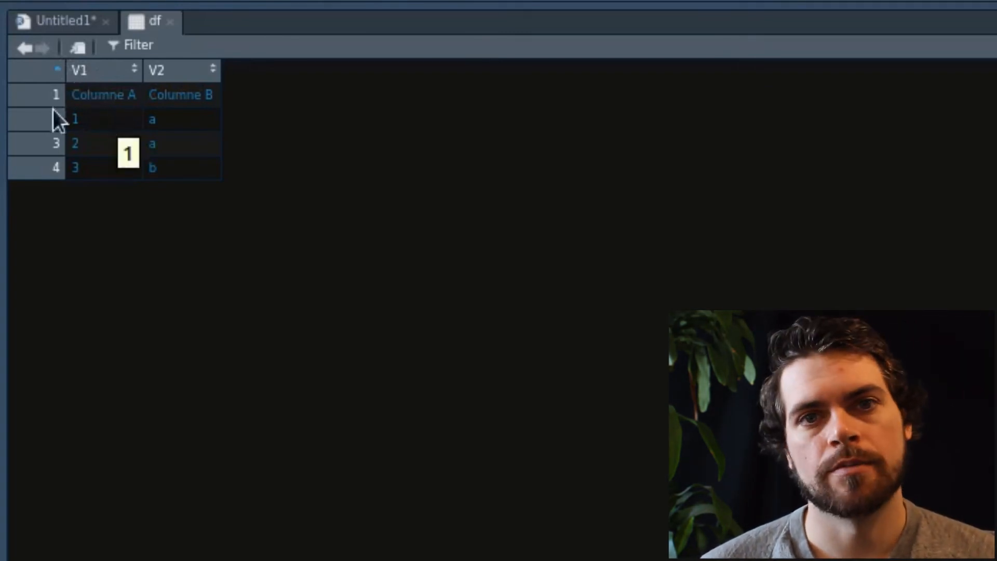
pyautogui.moveTo(350, 177)
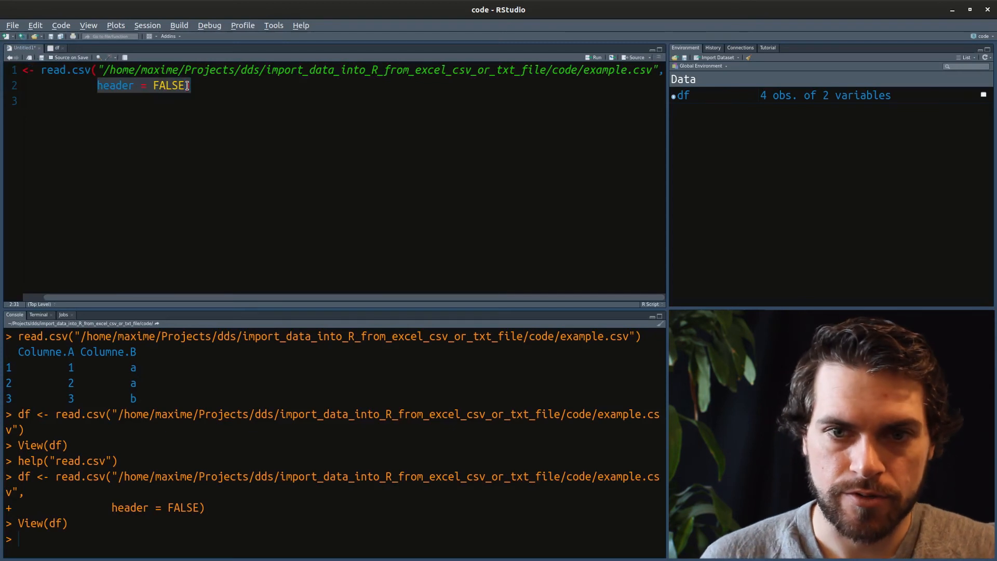
# Replace header = FALSE with sep = "\t" in the read.csv call.
pyautogui.press('Delete')
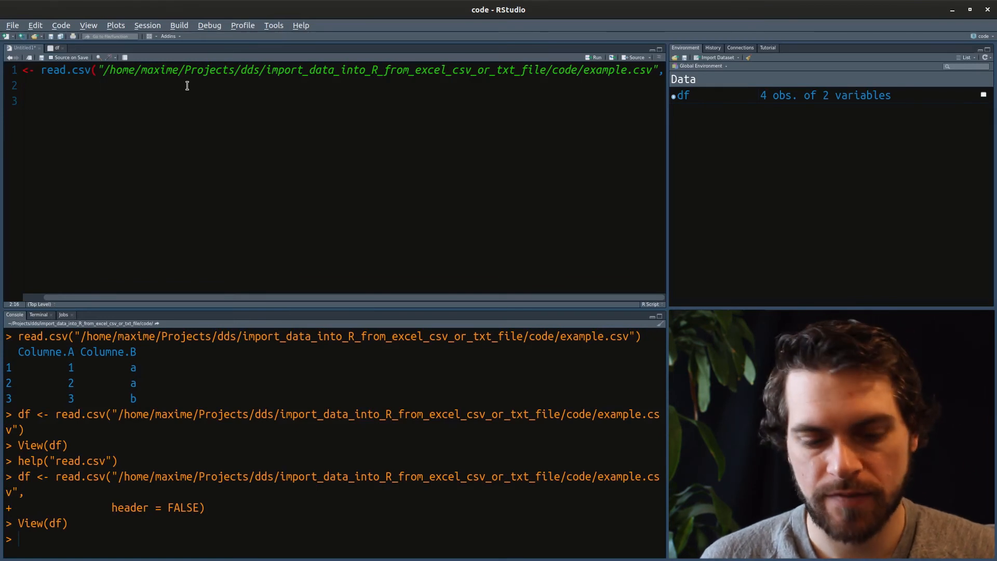
pyautogui.write('sep = "')
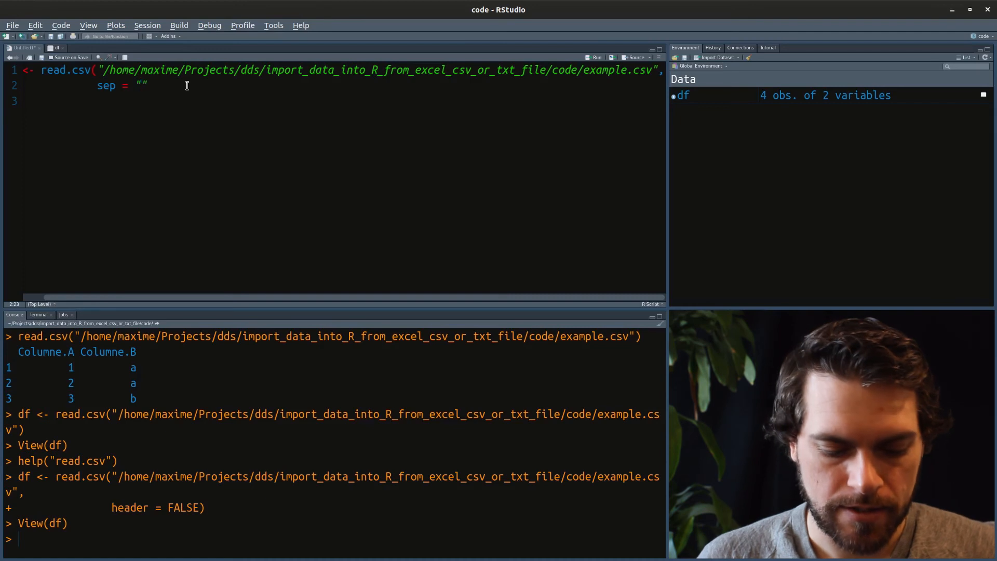
pyautogui.write('|')
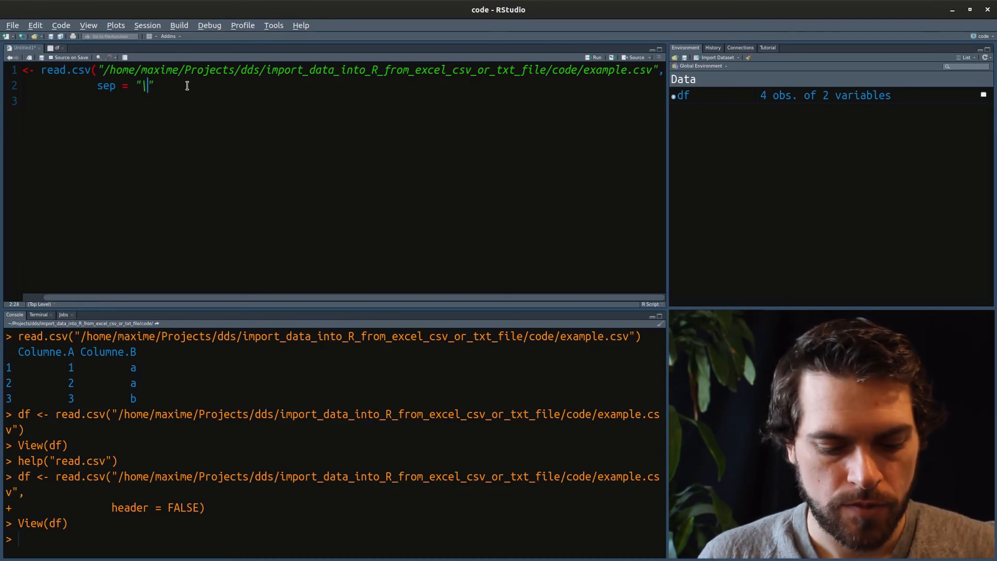
pyautogui.write('t')
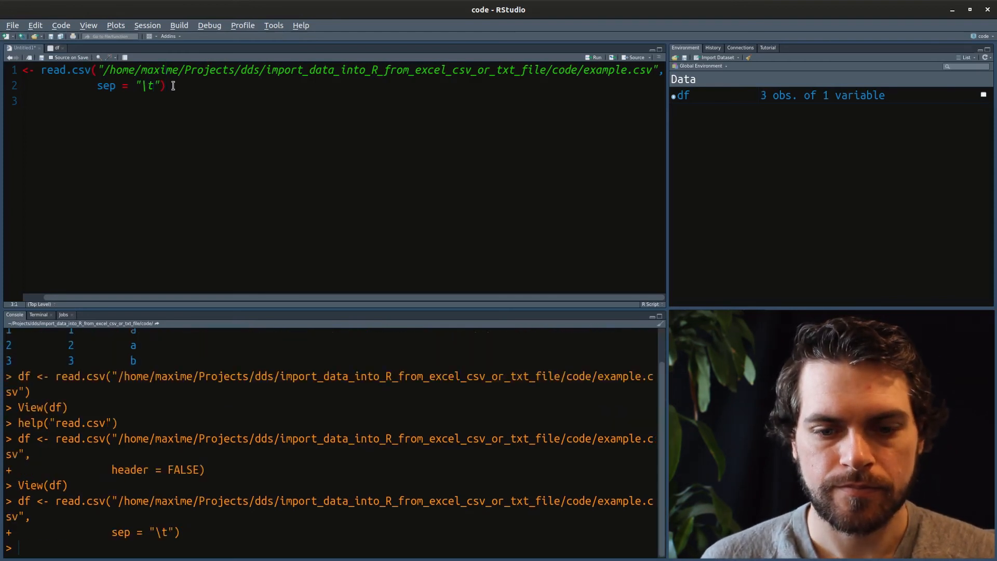
pyautogui.moveTo(824, 95)
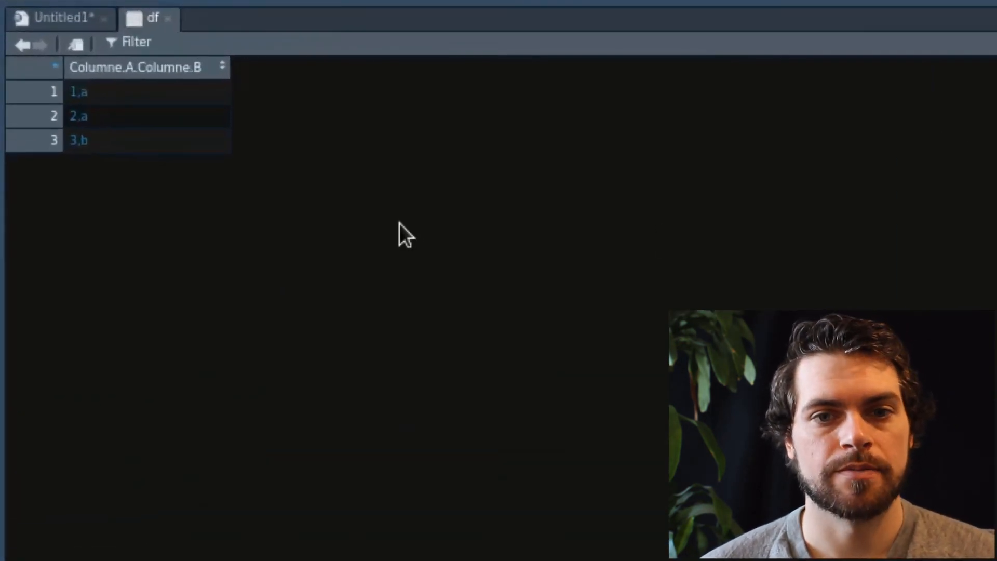
pyautogui.moveTo(257, 105)
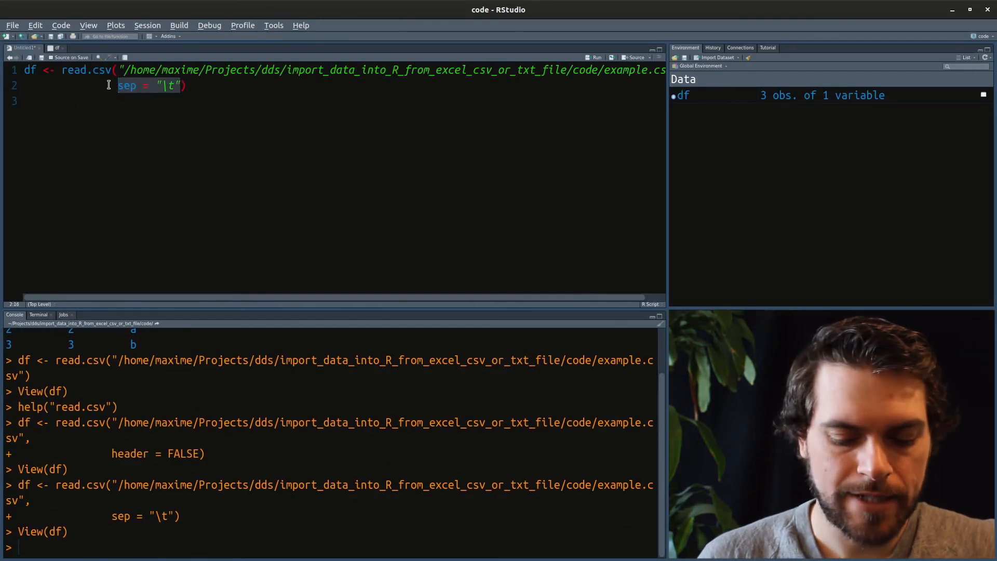
# Write stringsAsFactors = TRUE in place of the tab separator argument.
pyautogui.write('st)')
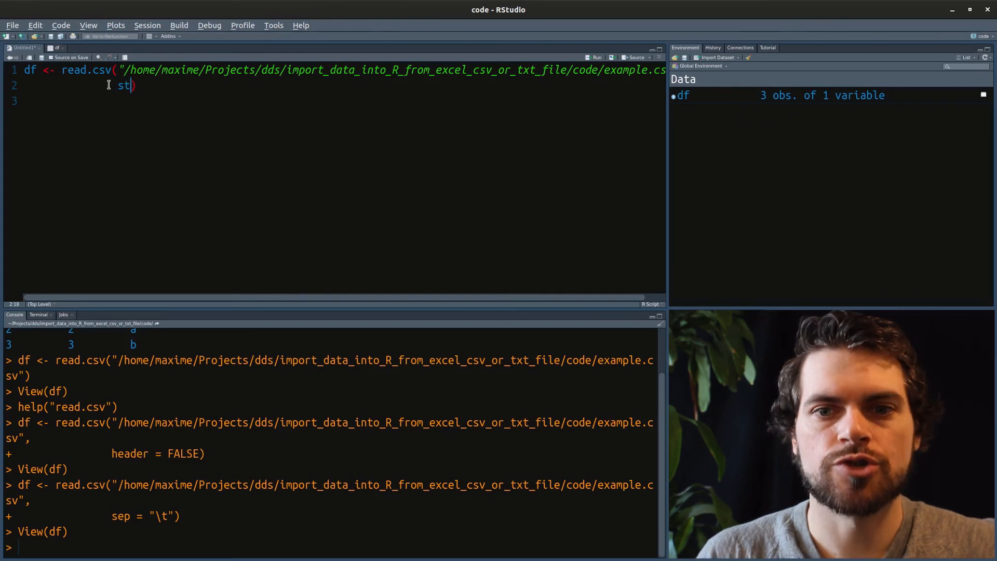
pyautogui.write('stringsAsFactors =')
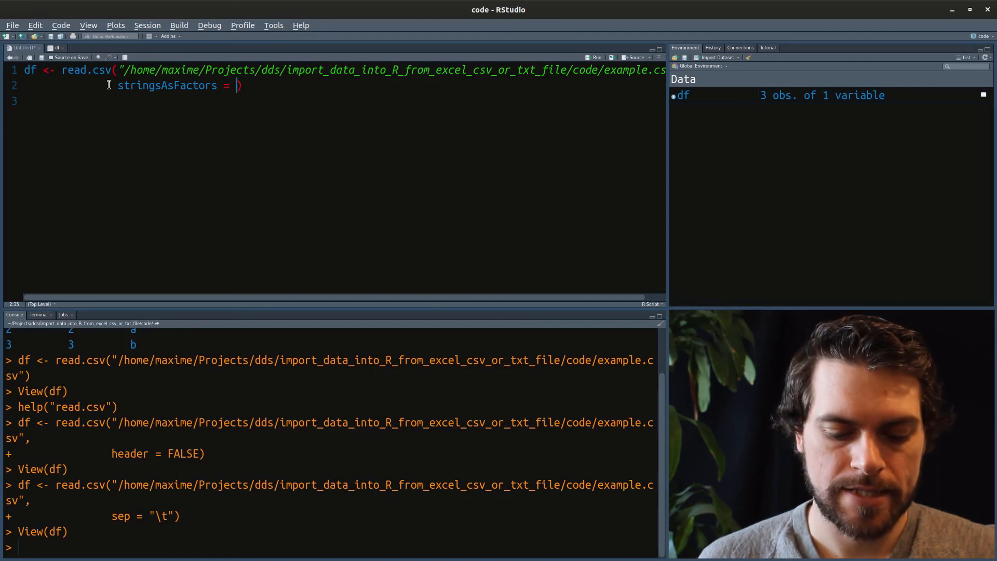
pyautogui.write('TRUE')
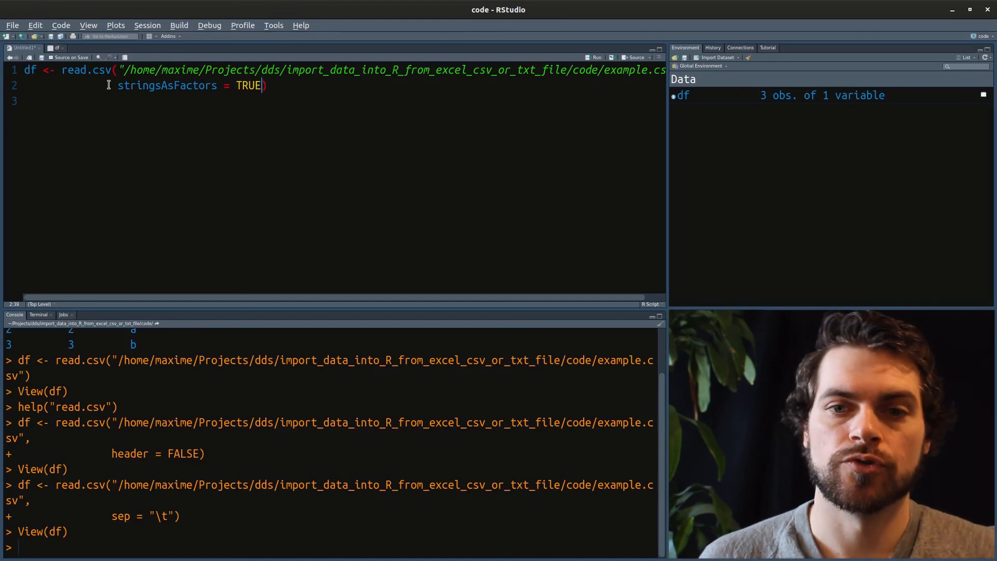